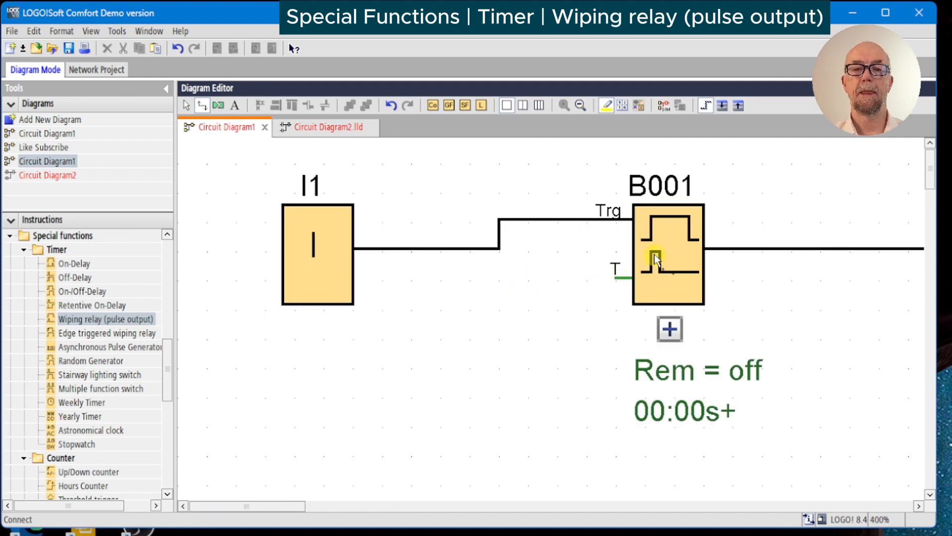
{"action": "mouse_move", "coordinate": [650, 272]}
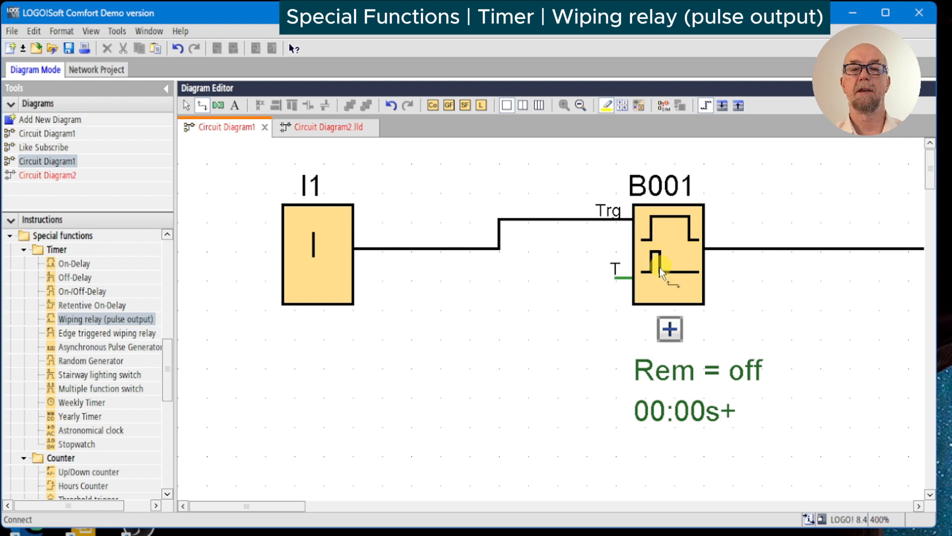
{"action": "mouse_move", "coordinate": [660, 271]}
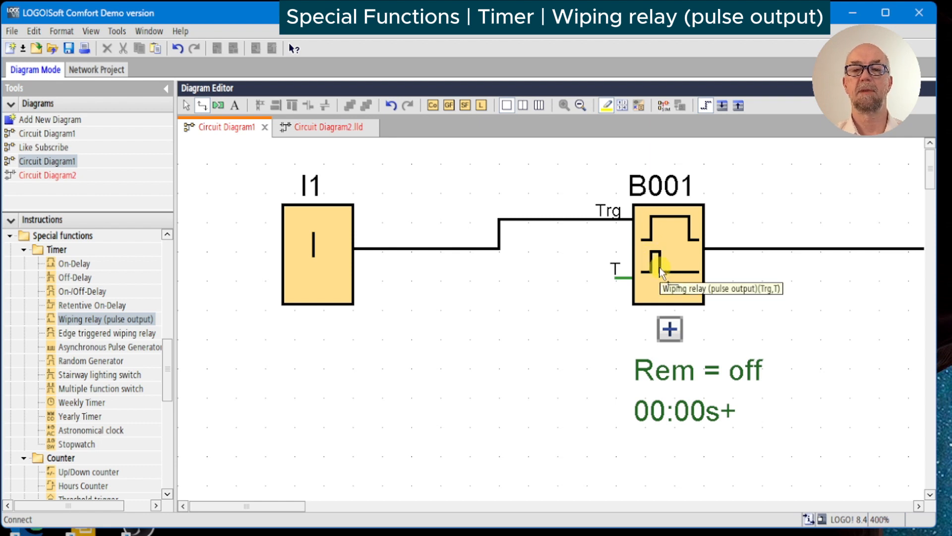
{"action": "mouse_move", "coordinate": [683, 240]}
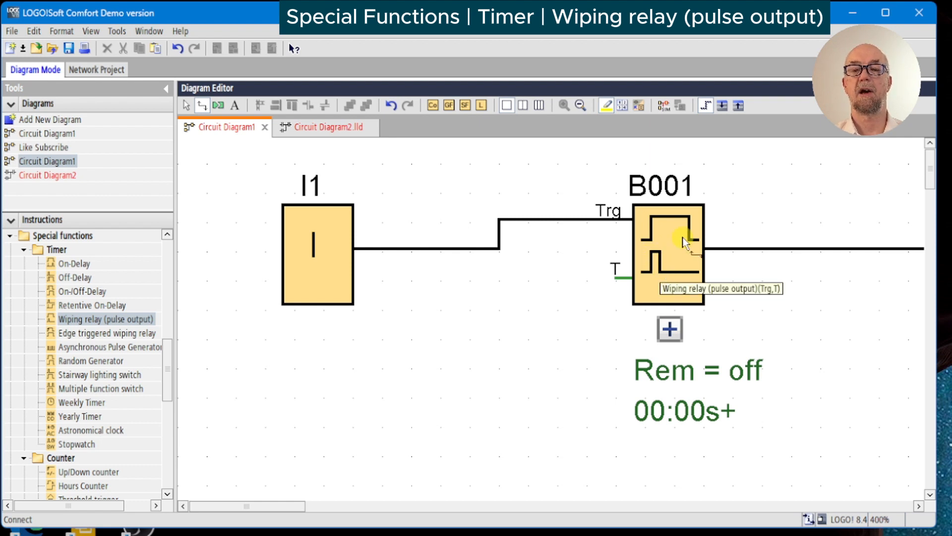
{"action": "mouse_move", "coordinate": [684, 243]}
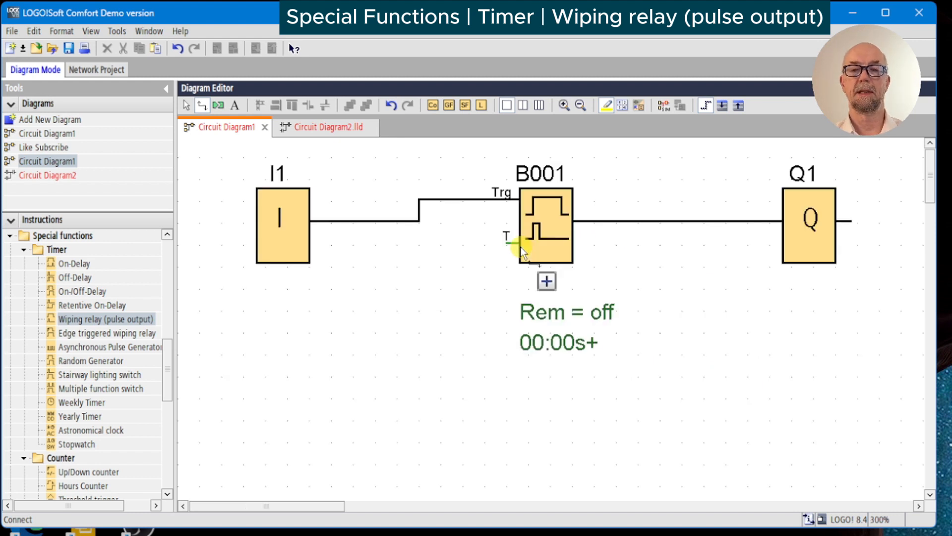
{"action": "mouse_move", "coordinate": [525, 252]}
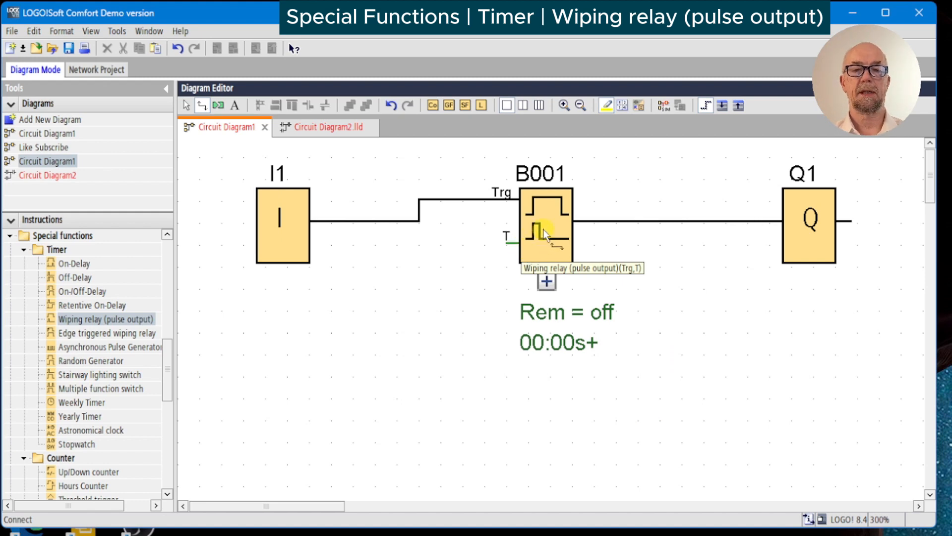
Name wiping relay B001 'Time limit' with a 3-second off time.
{"action": "double_click", "coordinate": [545, 225]}
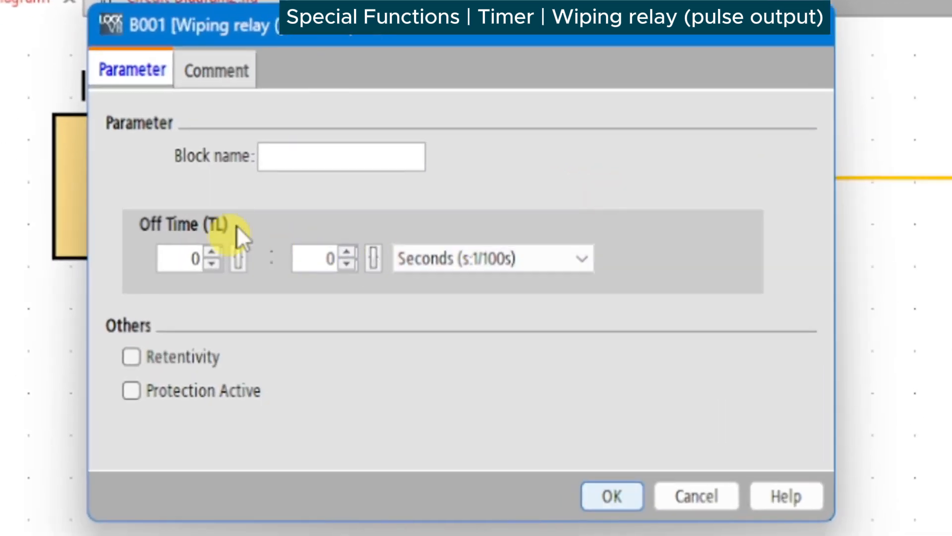
{"action": "left_click", "coordinate": [340, 156]}
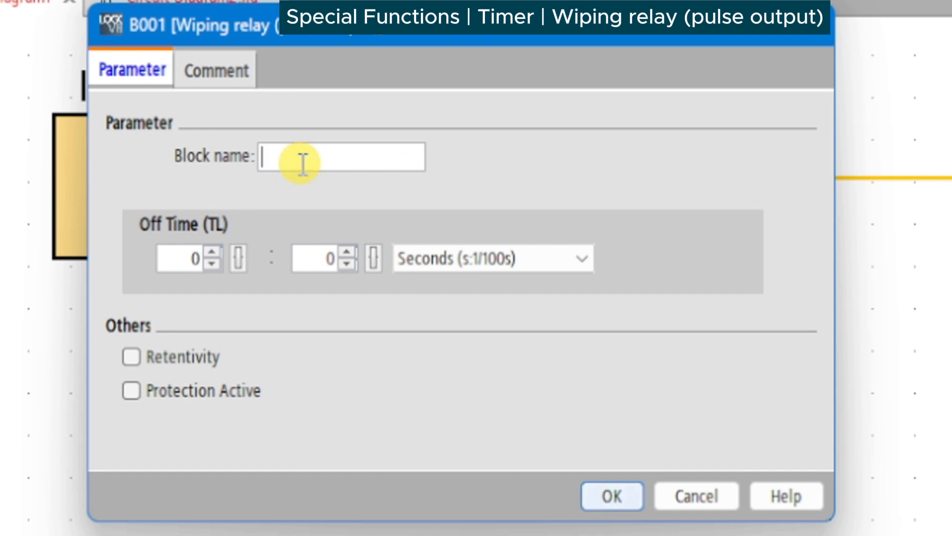
{"action": "type", "text": "T"}
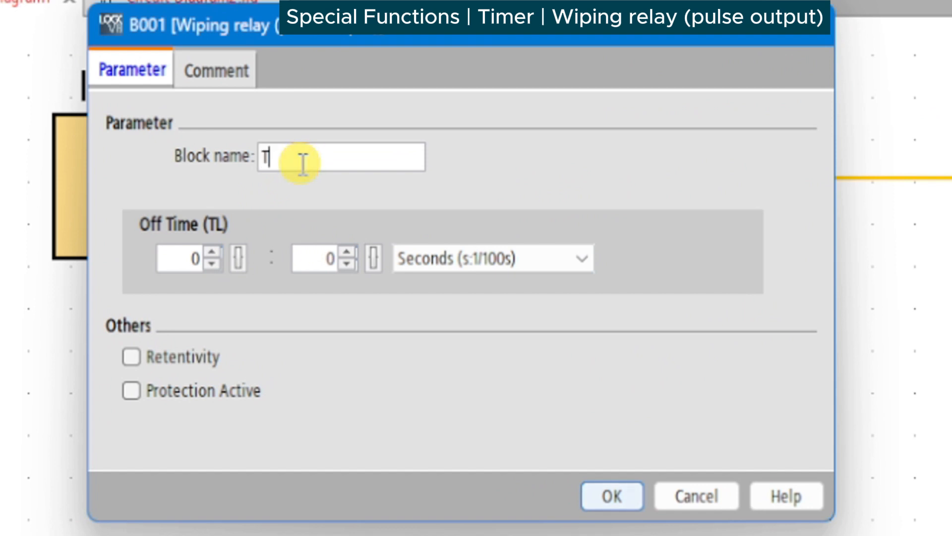
{"action": "type", "text": "Time limit"}
{"action": "left_click", "coordinate": [189, 259]}
{"action": "type", "text": "3"}
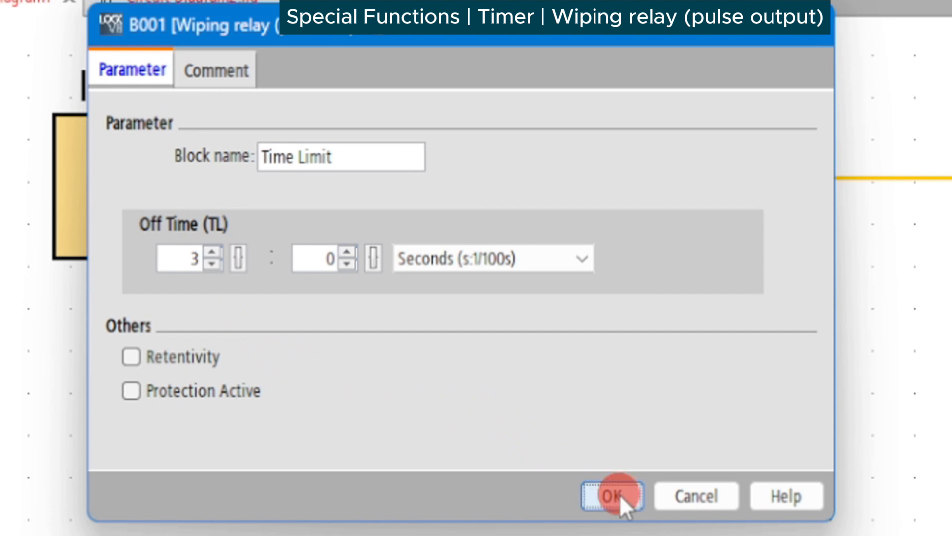
{"action": "left_click", "coordinate": [612, 495]}
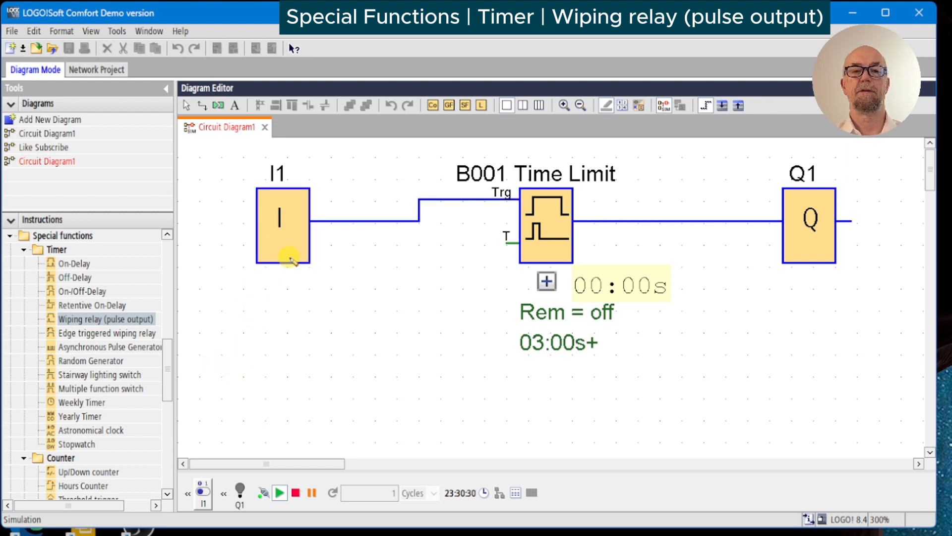
Switch input I1 on and off in simulation, then select the Time Limit block.
{"action": "left_click", "coordinate": [283, 227]}
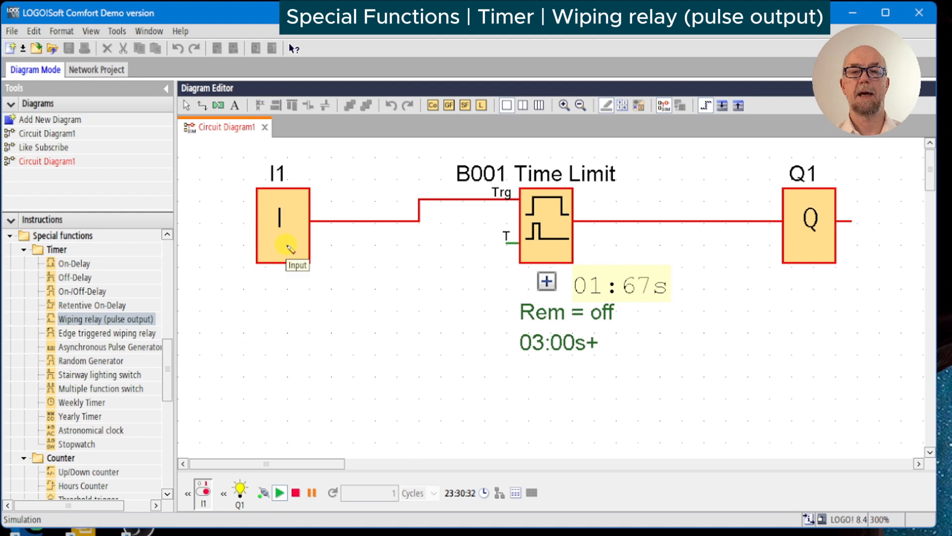
{"action": "left_click", "coordinate": [281, 223]}
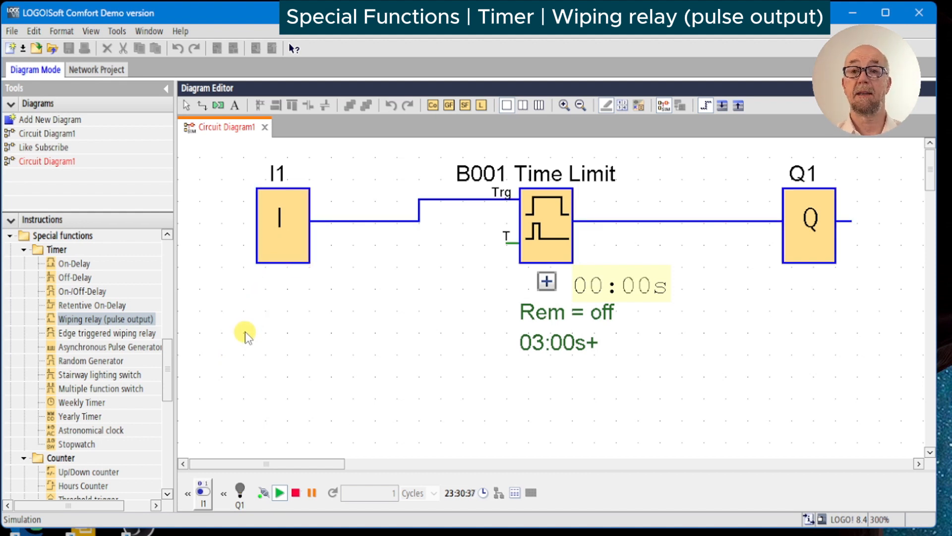
{"action": "left_click", "coordinate": [545, 224]}
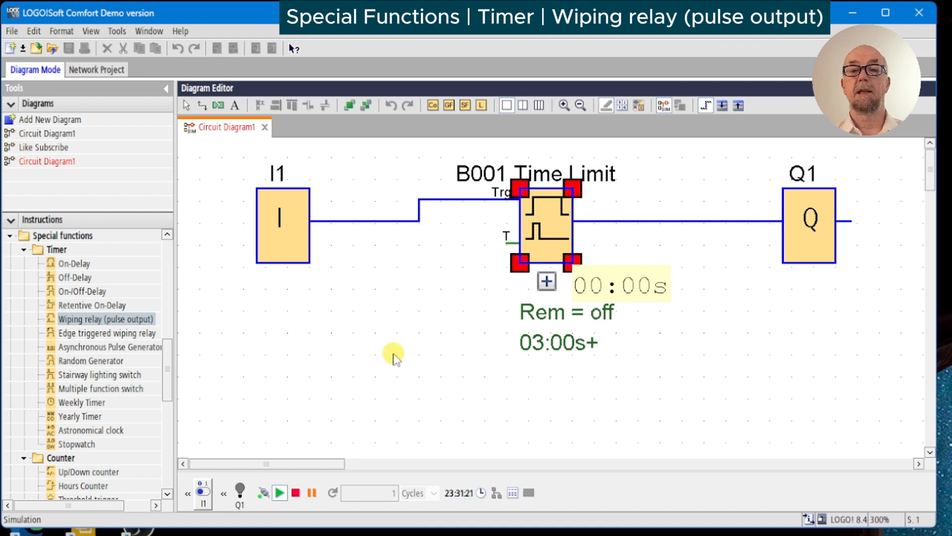
{"action": "mouse_move", "coordinate": [400, 356]}
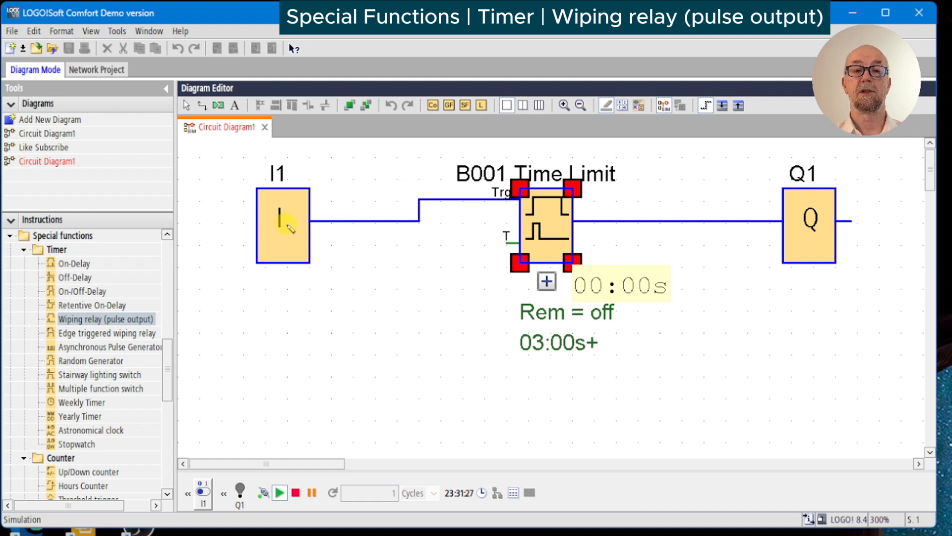
Reduce the Time Limit relay's off time to 00:01s and apply it.
{"action": "double_click", "coordinate": [544, 226]}
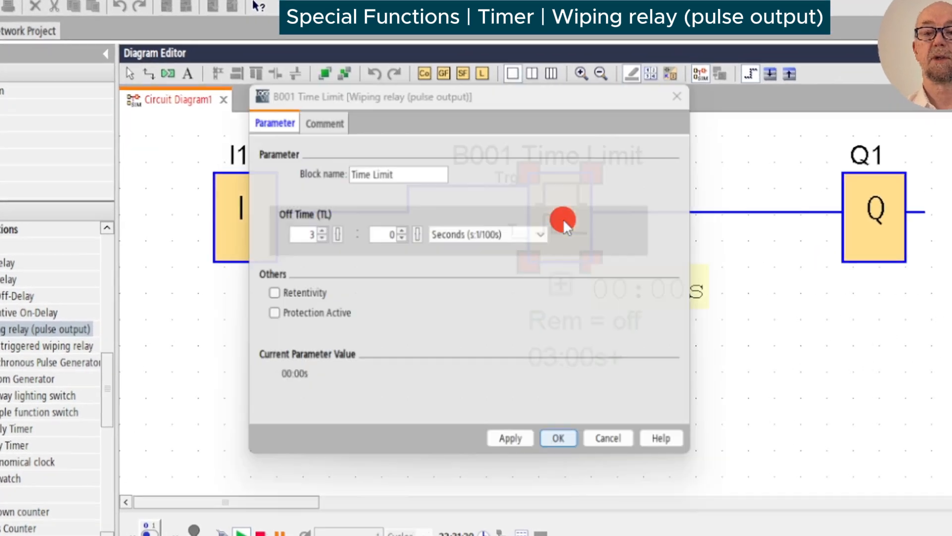
{"action": "left_click", "coordinate": [538, 234]}
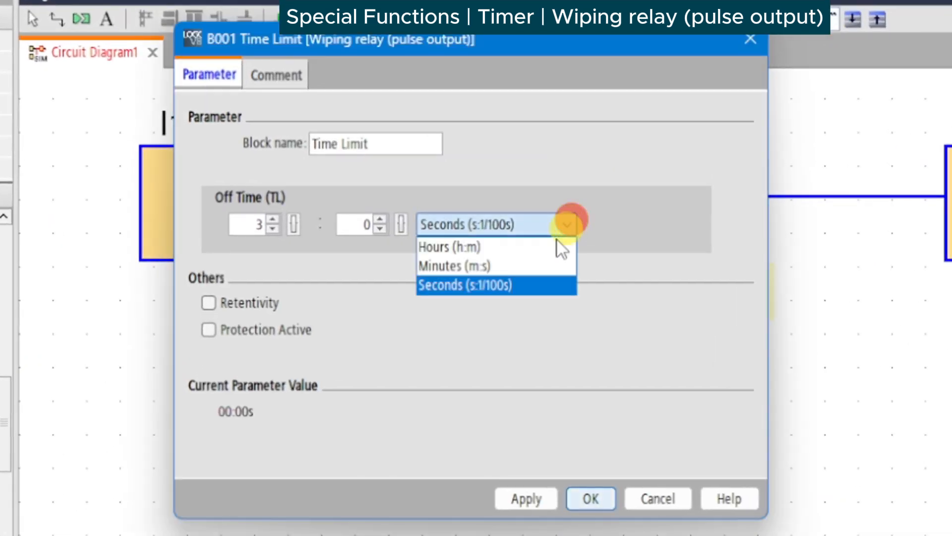
{"action": "mouse_move", "coordinate": [510, 246]}
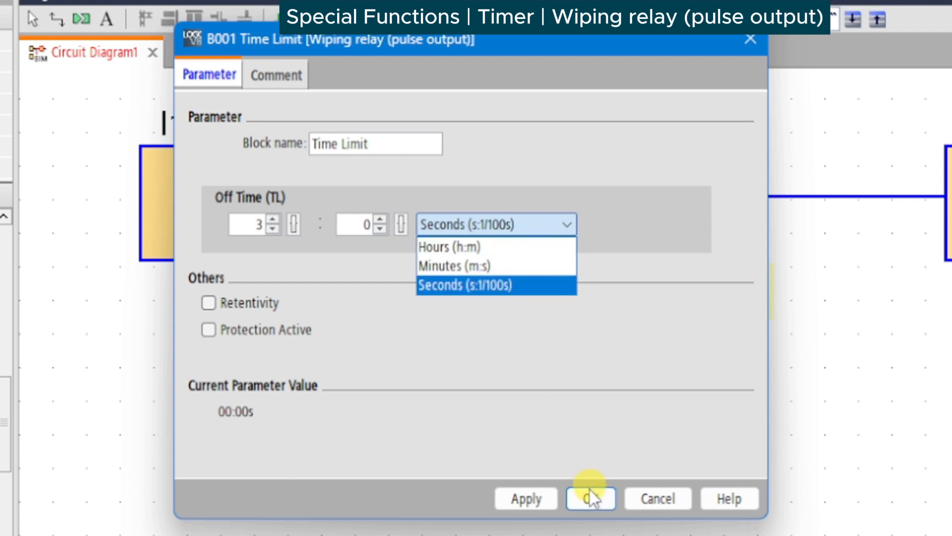
{"action": "mouse_move", "coordinate": [286, 246]}
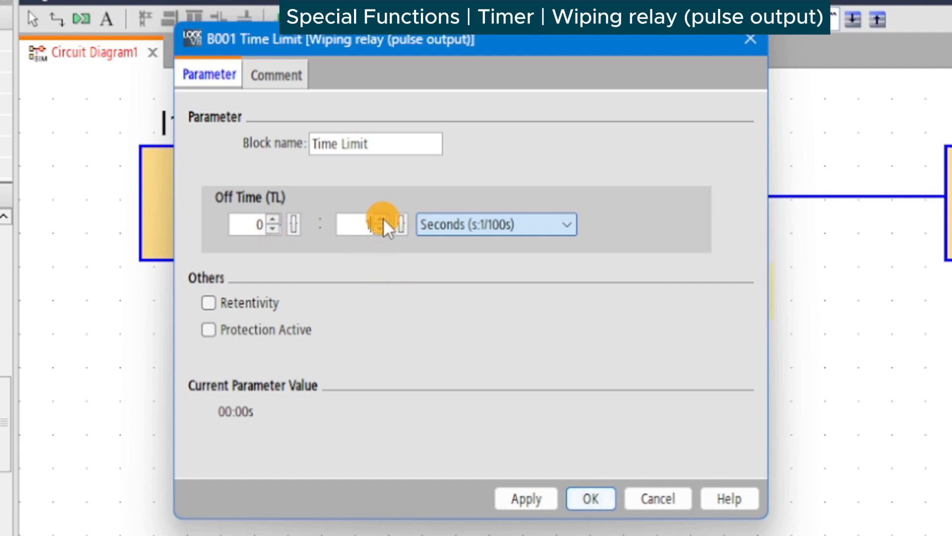
{"action": "left_click", "coordinate": [381, 220]}
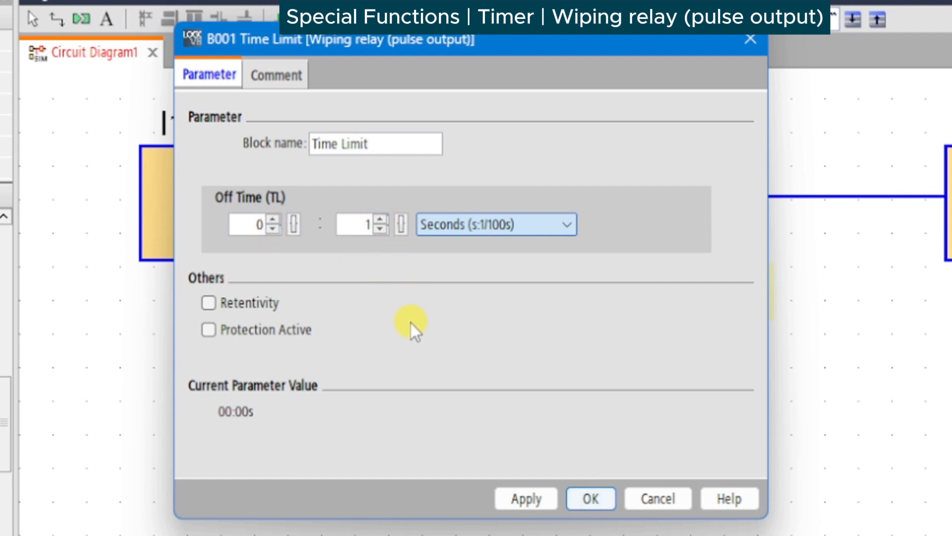
{"action": "mouse_move", "coordinate": [553, 492]}
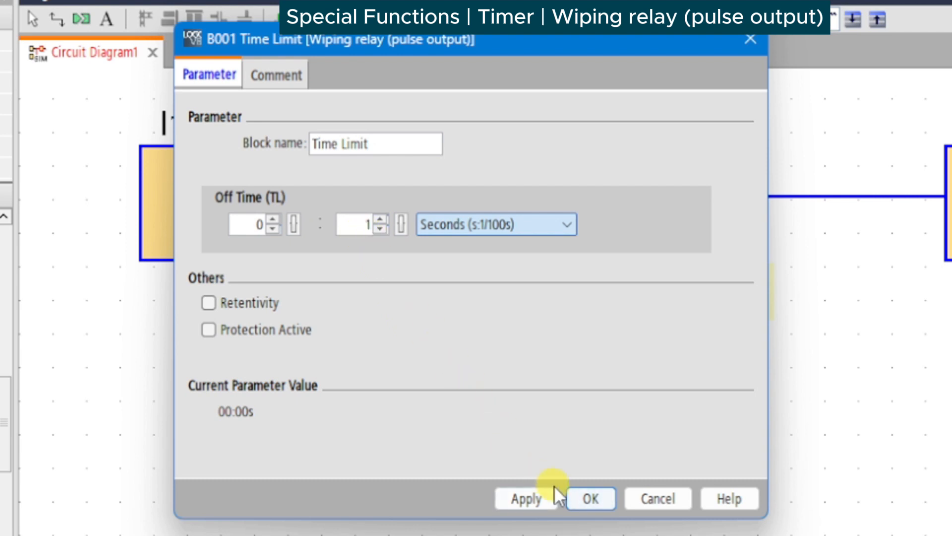
{"action": "left_click", "coordinate": [590, 497]}
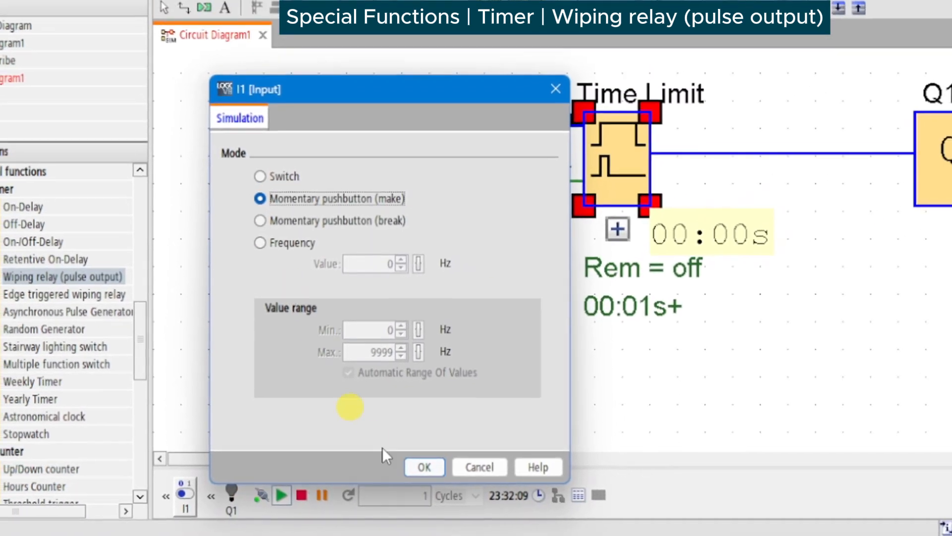
Confirm Momentary pushbutton (make) as I1's simulation mode.
{"action": "left_click", "coordinate": [424, 466]}
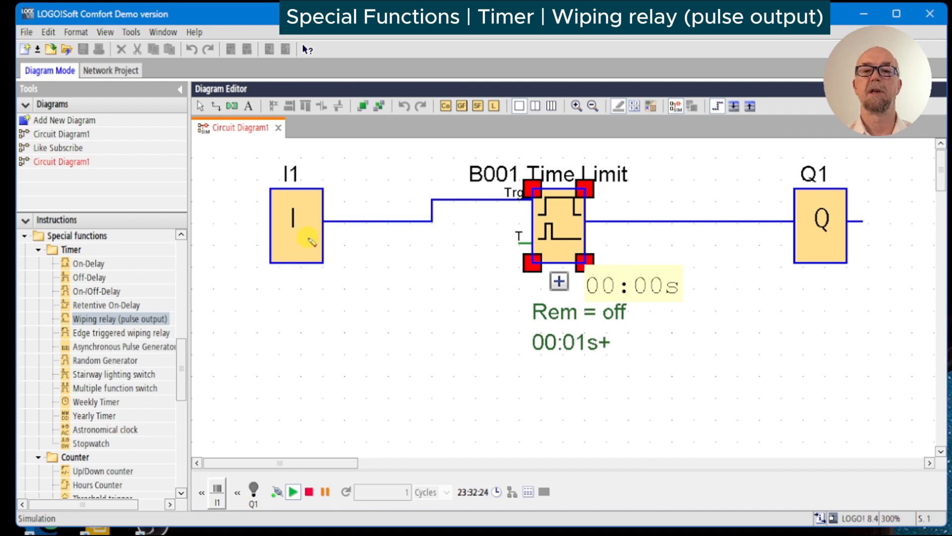
{"action": "mouse_move", "coordinate": [312, 241]}
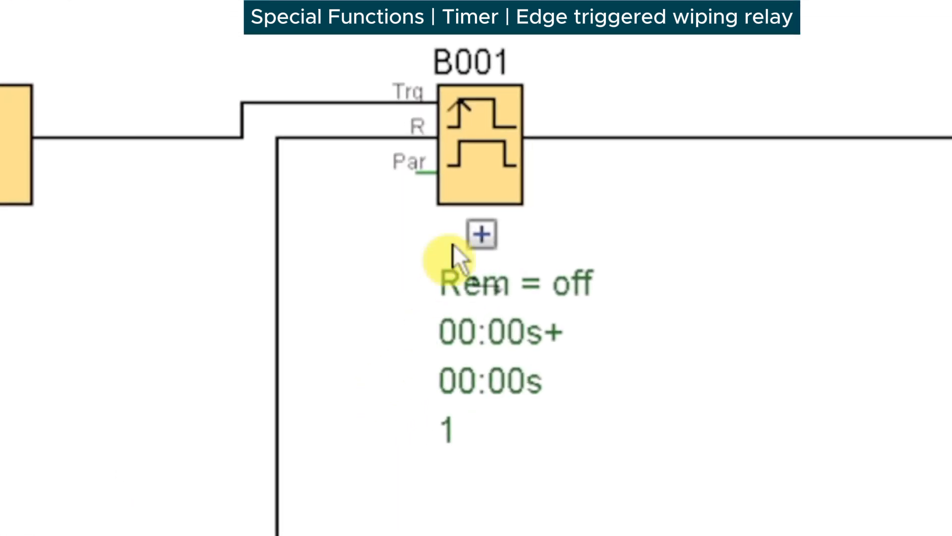
Expand B001's parameter table showing Ta, TH and TL.
{"action": "left_click", "coordinate": [481, 235]}
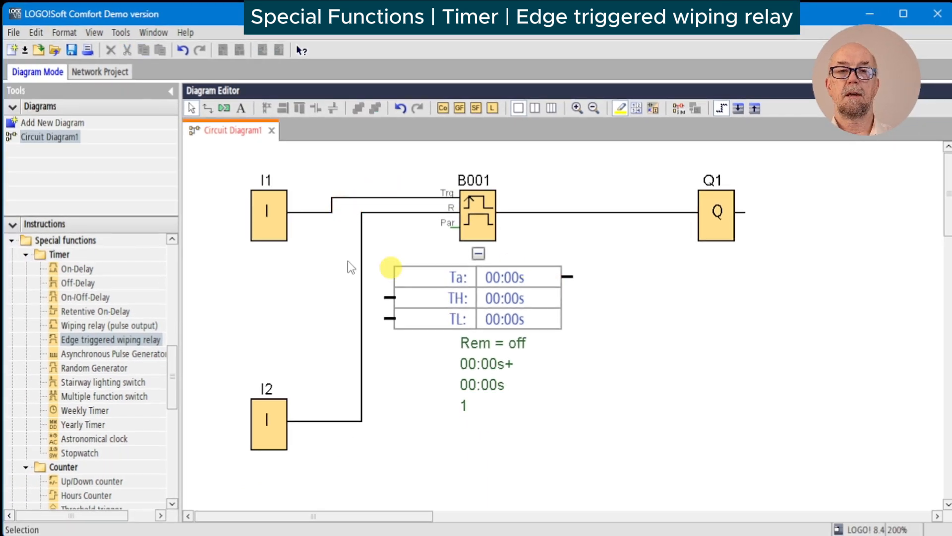
Name the edge triggered relay 'Flasher' with TH 2 s, TL 1 s, three pulse cycles.
{"action": "double_click", "coordinate": [478, 216]}
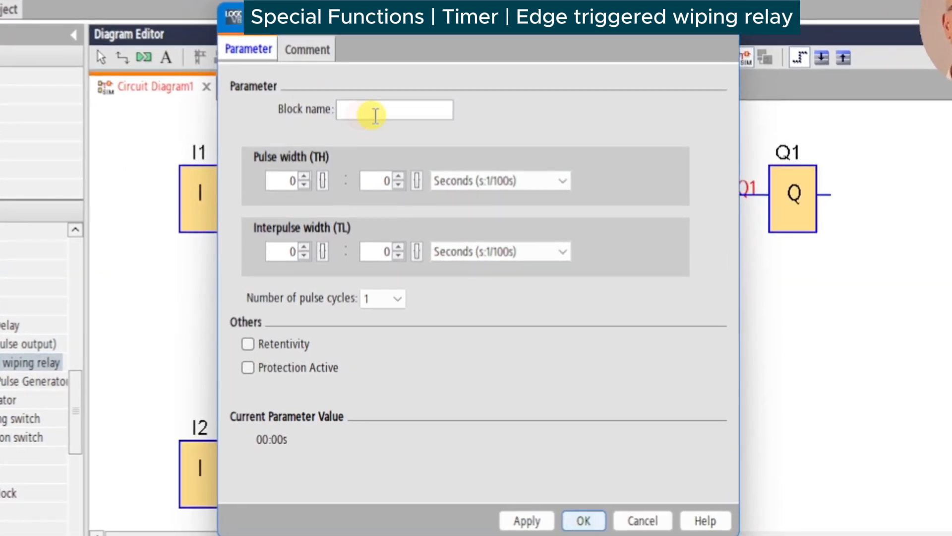
{"action": "type", "text": "Flasher"}
{"action": "left_click", "coordinate": [287, 251]}
{"action": "type", "text": "1"}
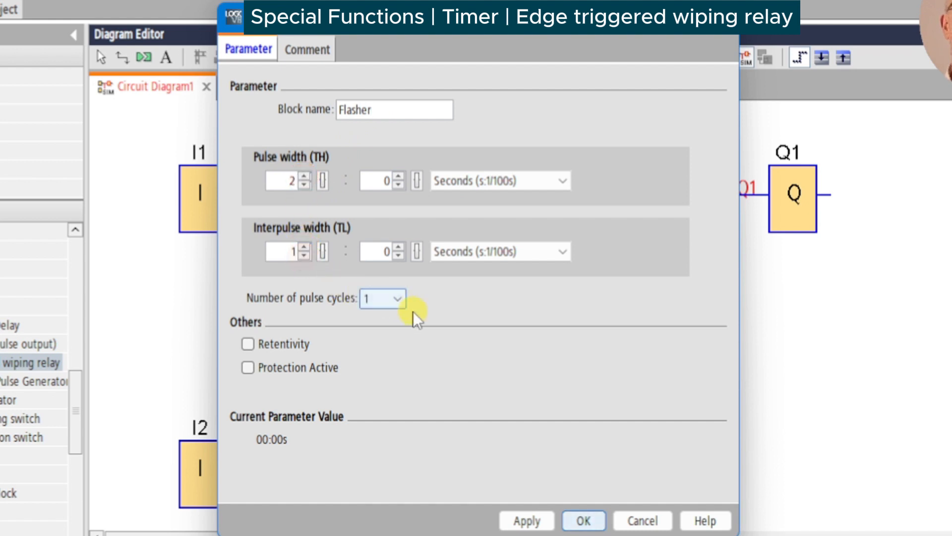
{"action": "left_click", "coordinate": [381, 298]}
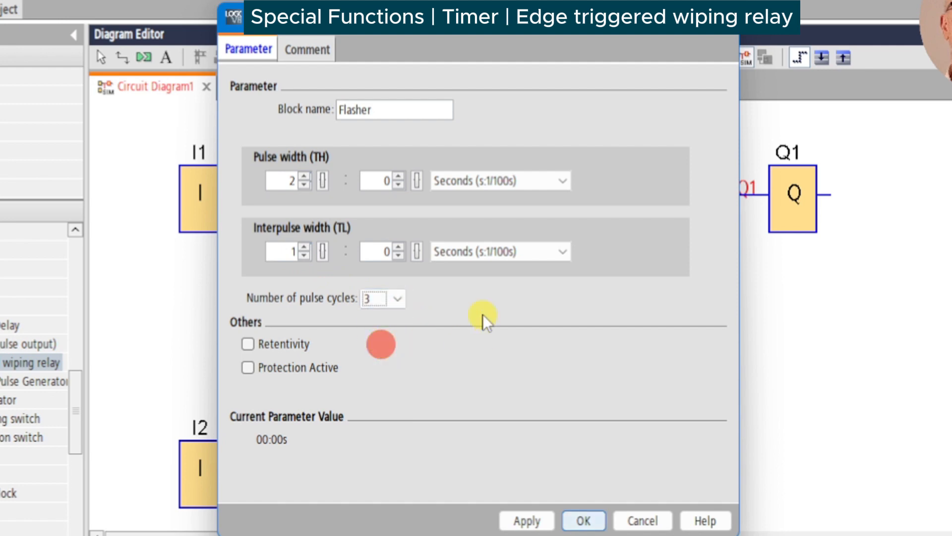
{"action": "left_click", "coordinate": [582, 520]}
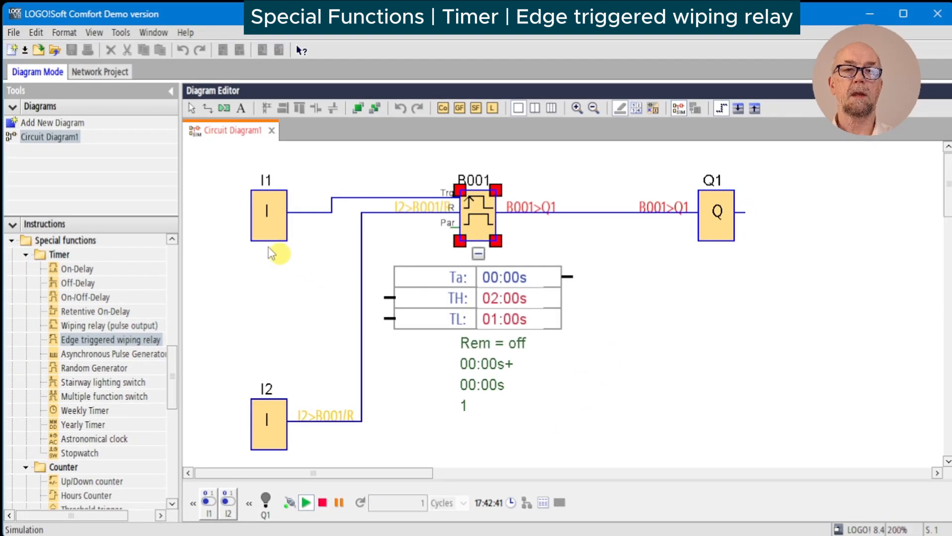
{"action": "mouse_move", "coordinate": [297, 178]}
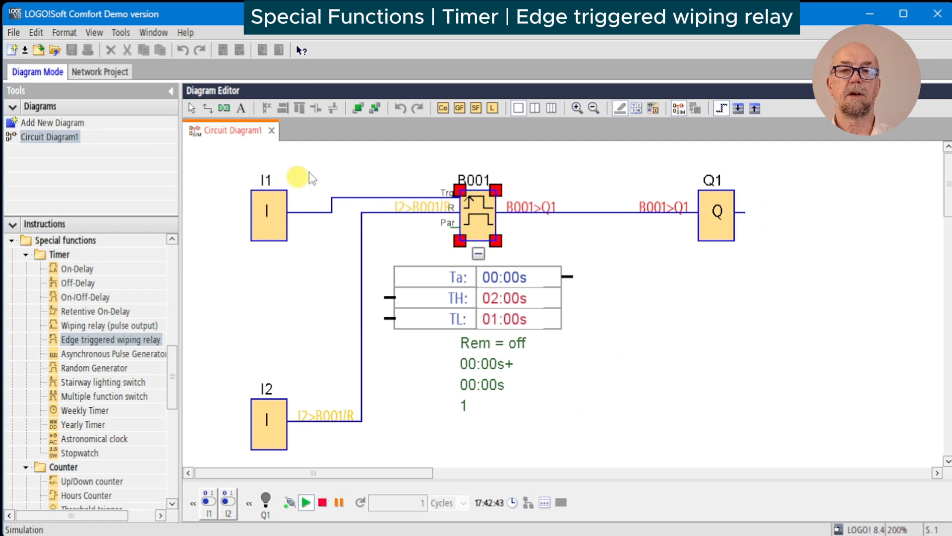
{"action": "mouse_move", "coordinate": [271, 227]}
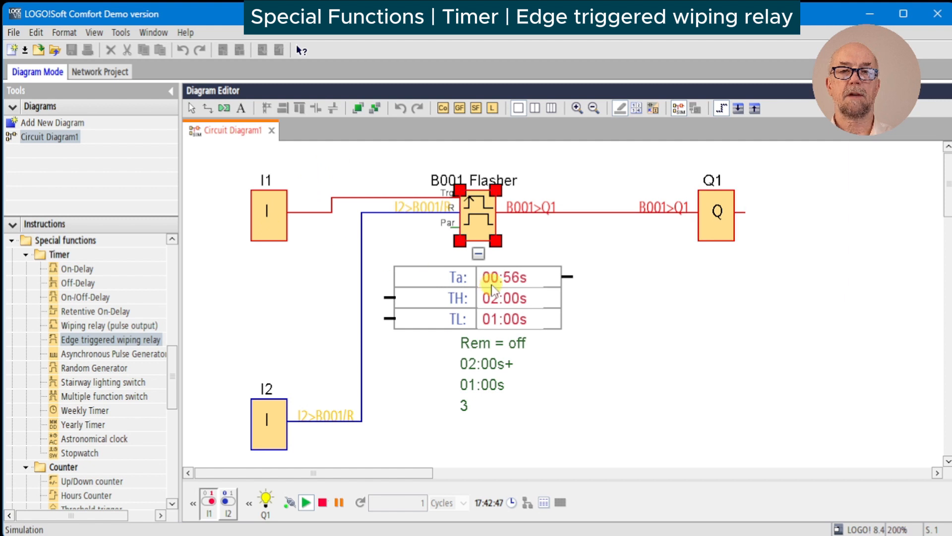
{"action": "mouse_move", "coordinate": [727, 271]}
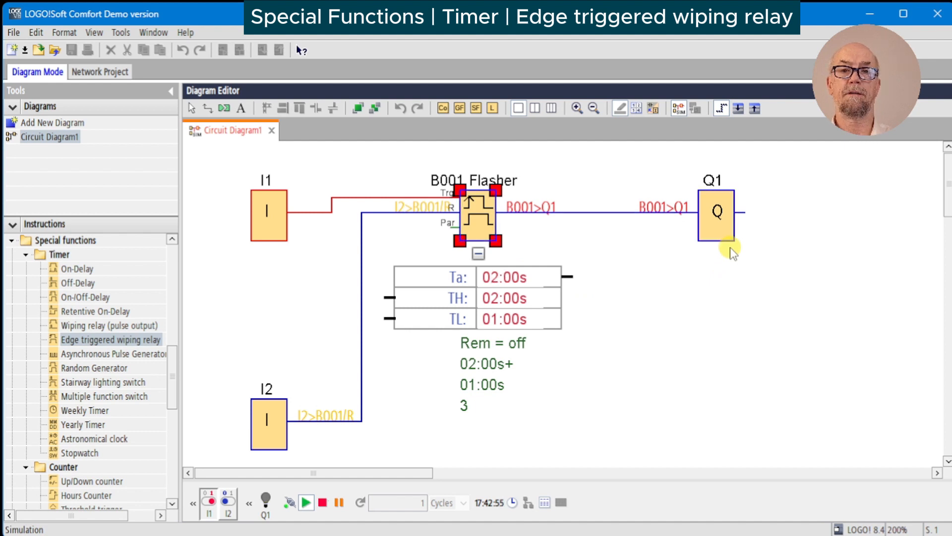
{"action": "mouse_move", "coordinate": [252, 398]}
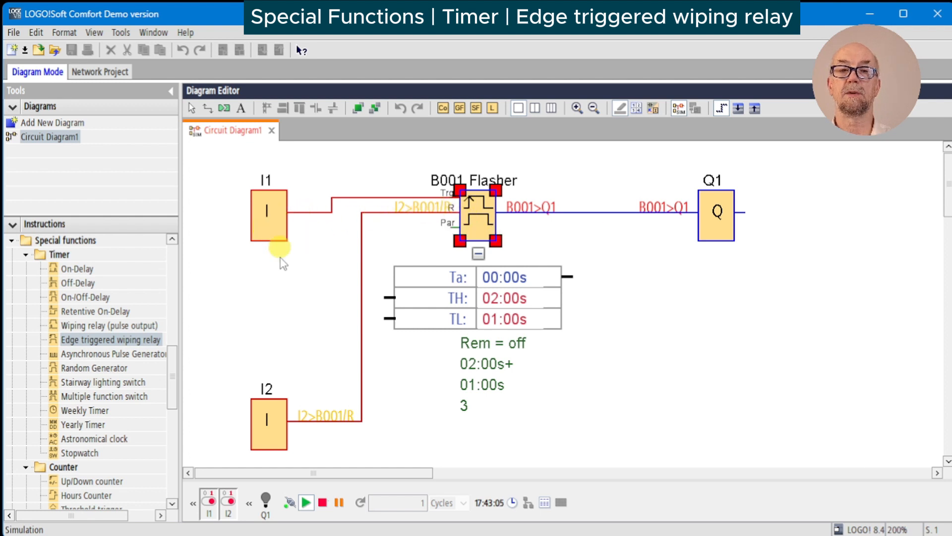
{"action": "mouse_move", "coordinate": [269, 228]}
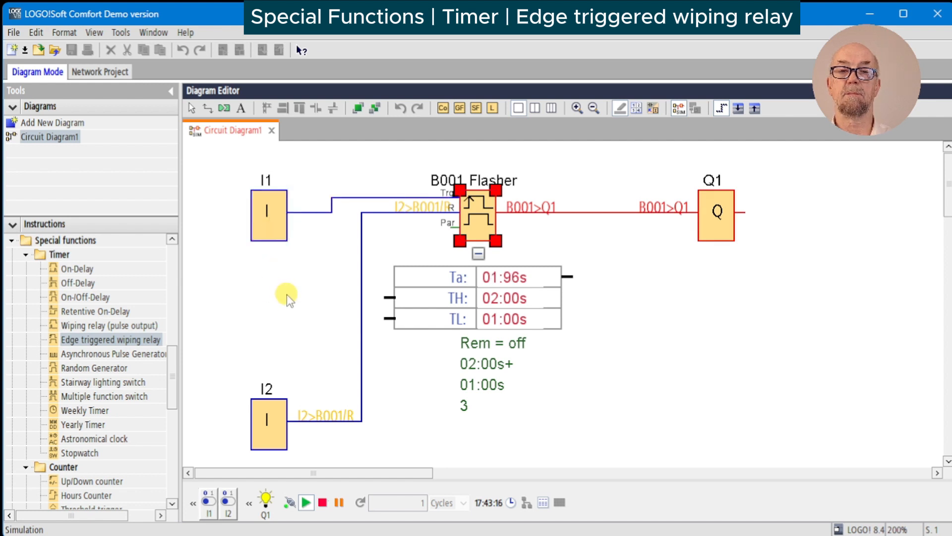
{"action": "mouse_move", "coordinate": [663, 349]}
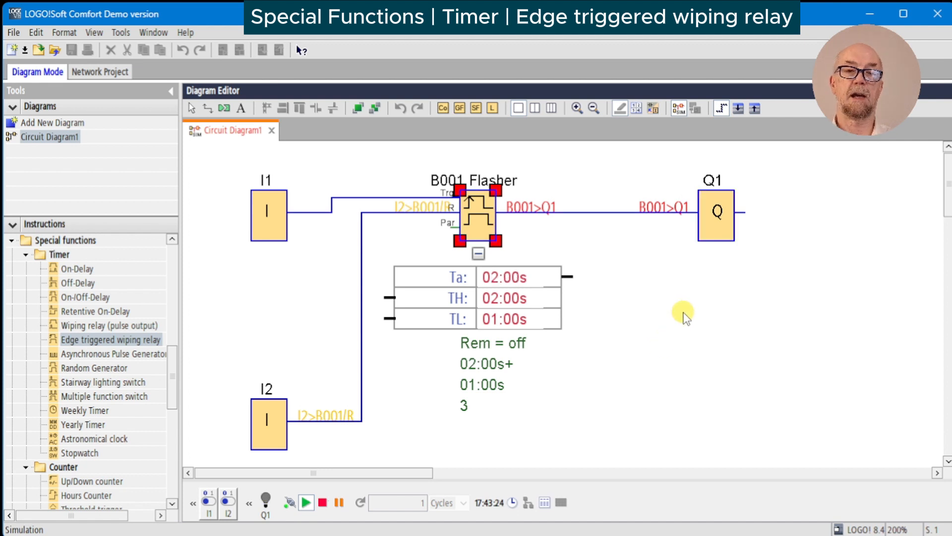
Add counter B002 counting Flasher pulses with I2 reset, and reach input simulation settings.
{"action": "left_click", "coordinate": [323, 502]}
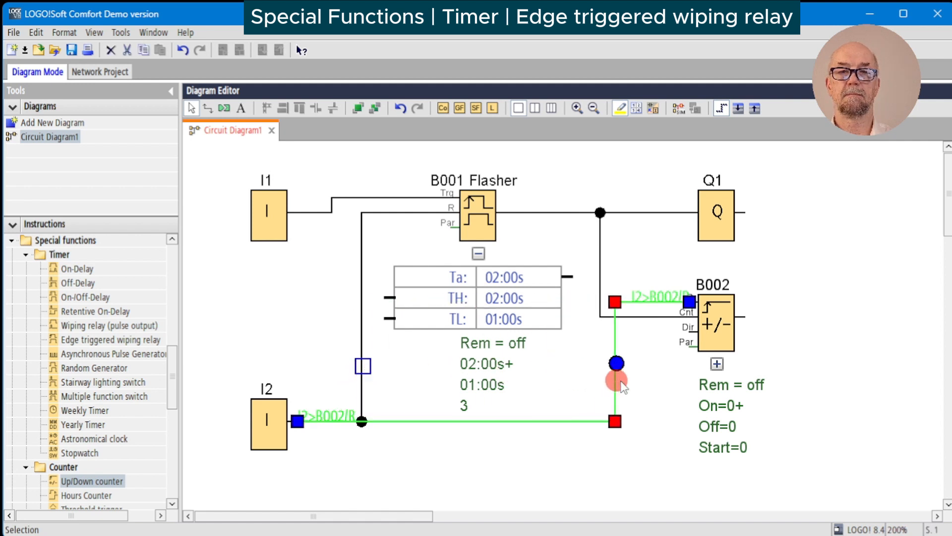
{"action": "mouse_move", "coordinate": [668, 400]}
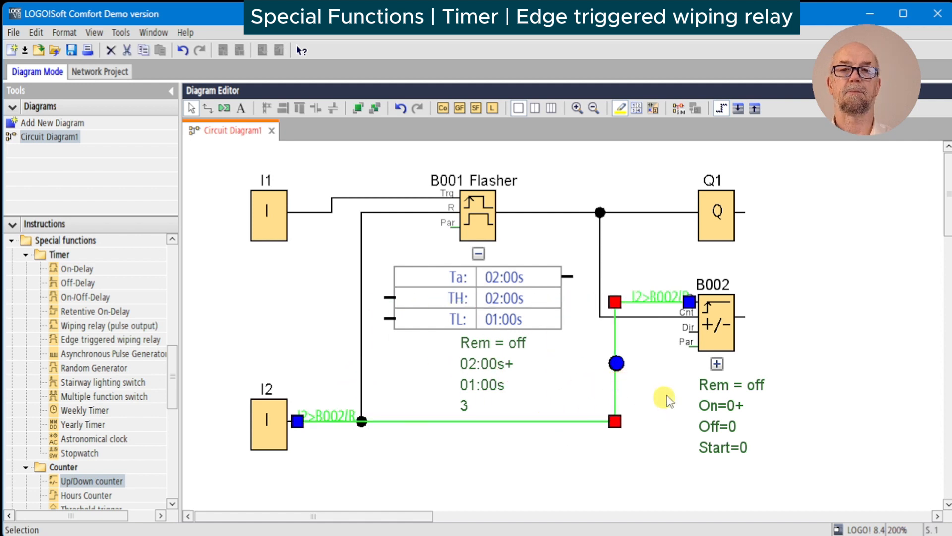
{"action": "left_click", "coordinate": [716, 363]}
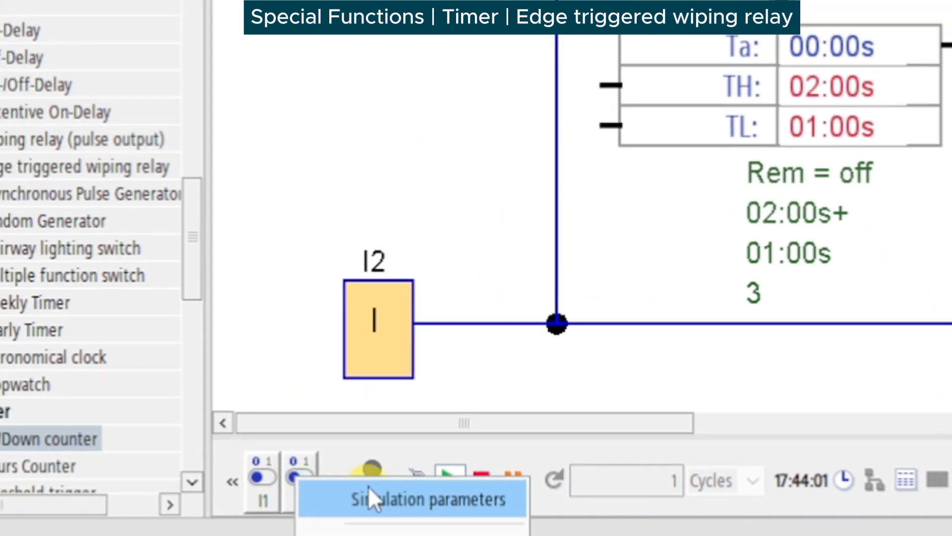
{"action": "left_click", "coordinate": [372, 500]}
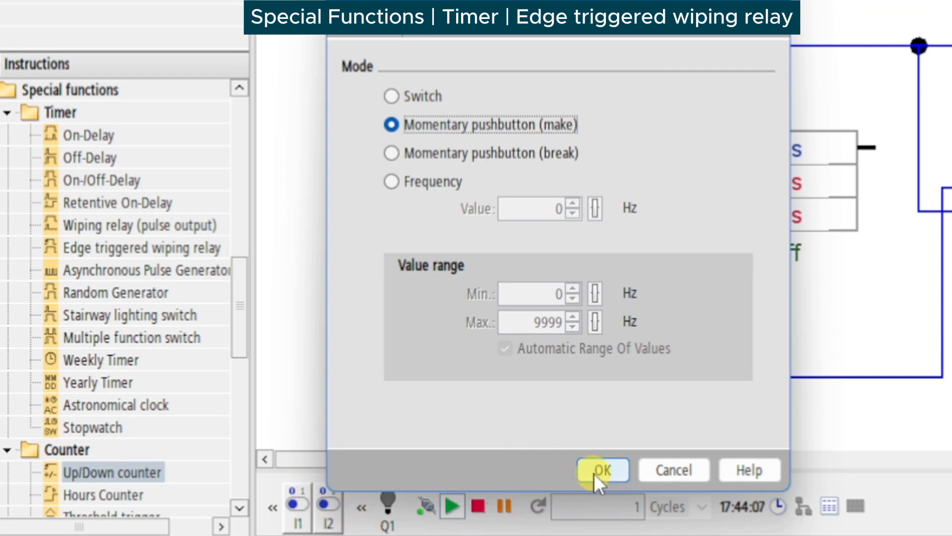
Confirm Momentary pushbutton (make) behaviour for the simulated input.
{"action": "left_click", "coordinate": [602, 470]}
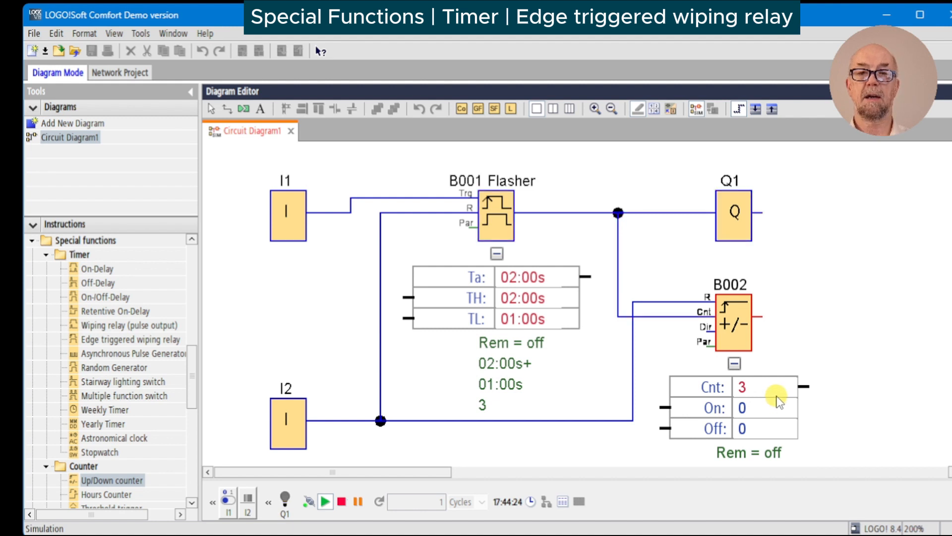
{"action": "mouse_move", "coordinate": [779, 380]}
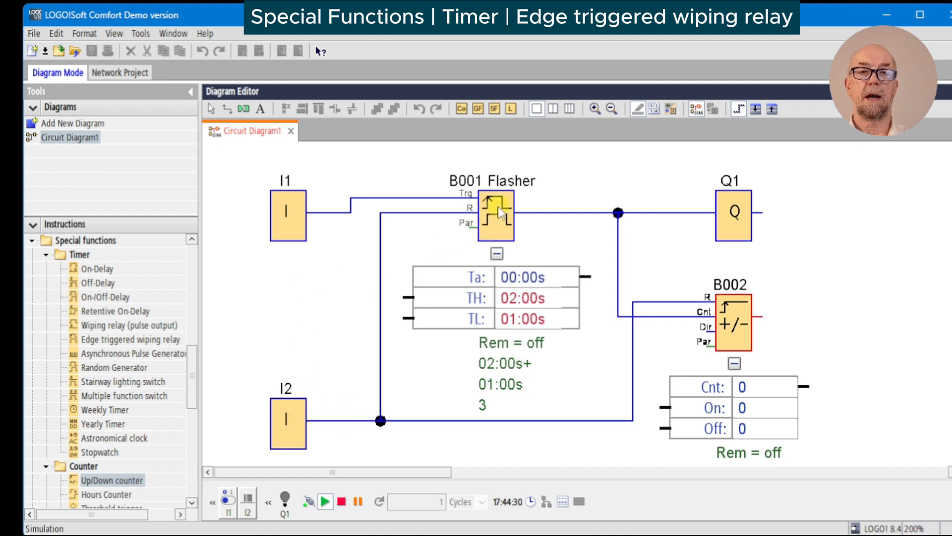
{"action": "mouse_move", "coordinate": [495, 212]}
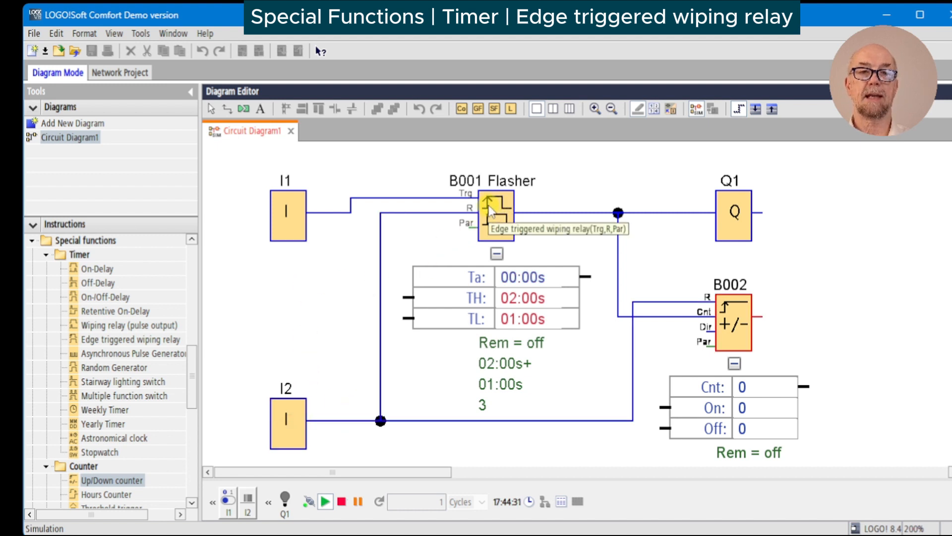
{"action": "mouse_move", "coordinate": [358, 222]}
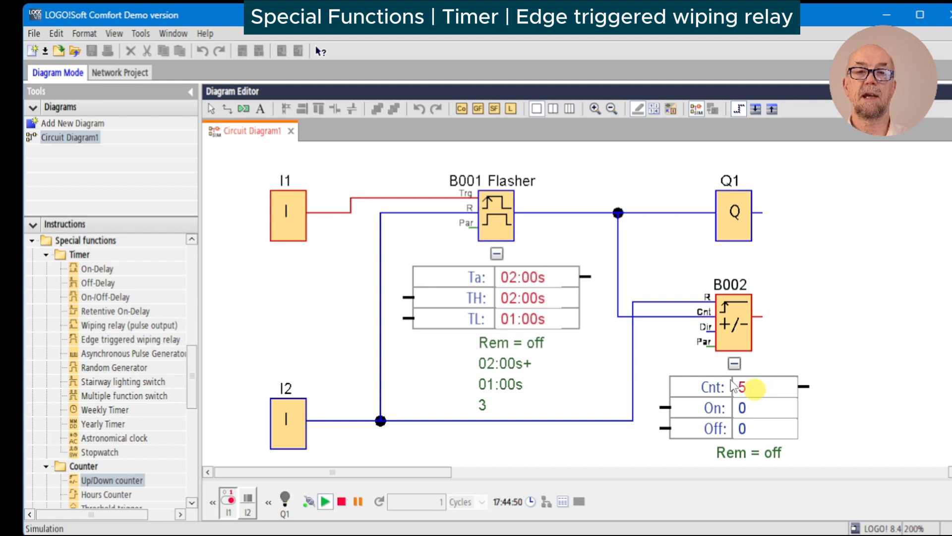
{"action": "mouse_move", "coordinate": [492, 204]}
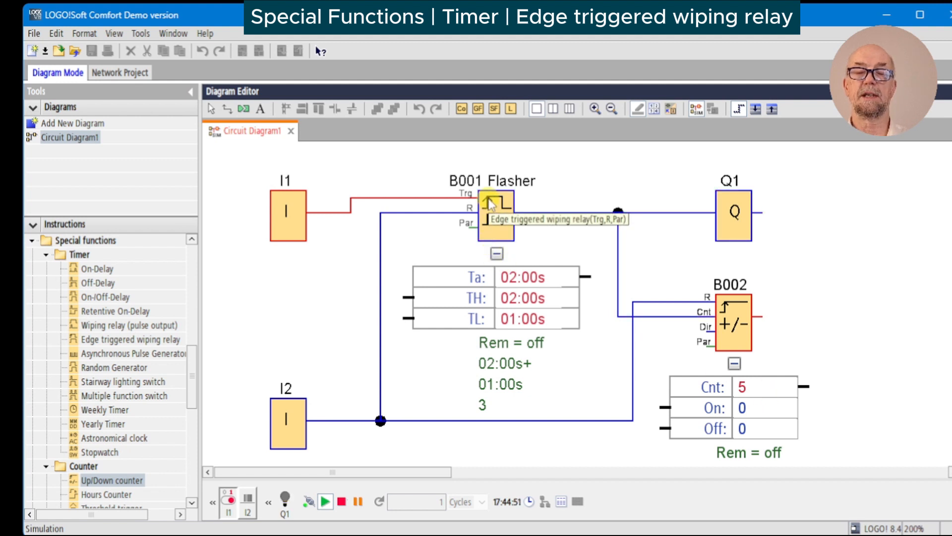
{"action": "mouse_move", "coordinate": [290, 421]}
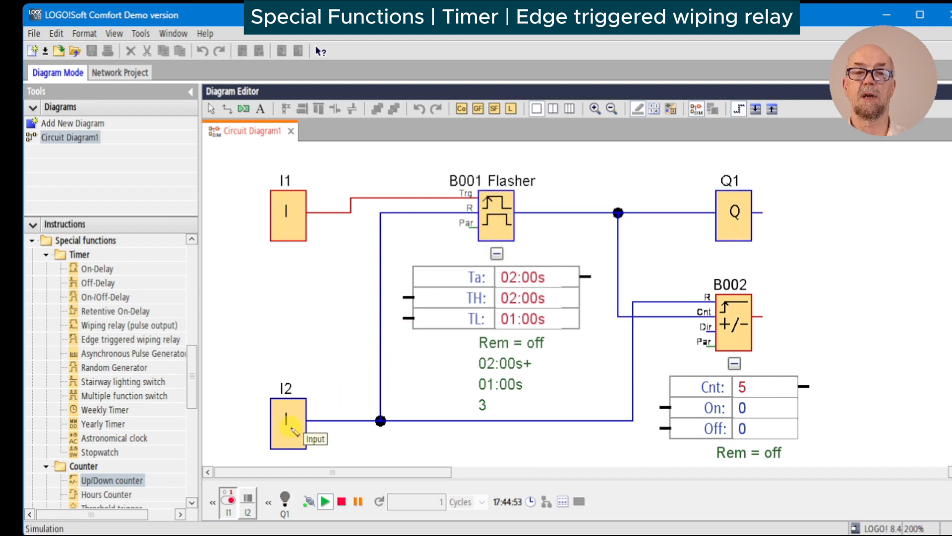
{"action": "mouse_move", "coordinate": [431, 238]}
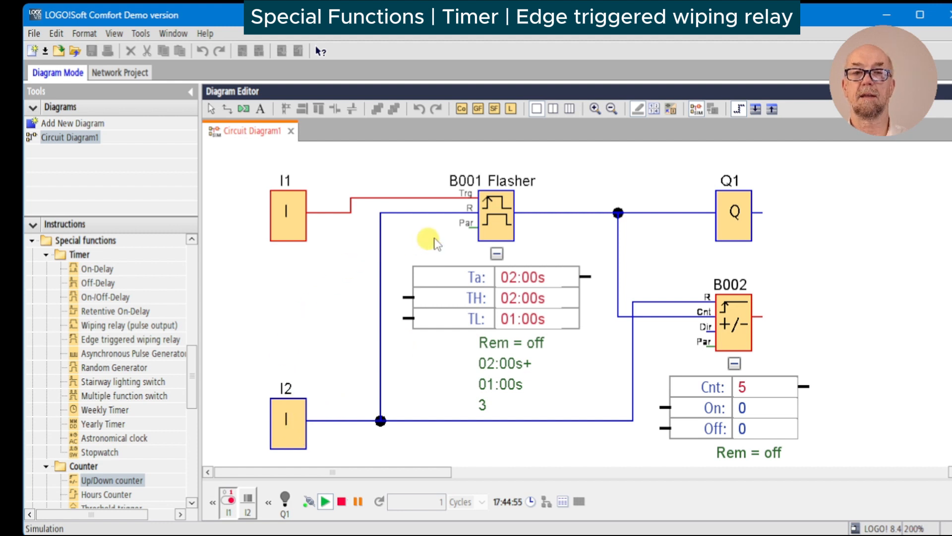
{"action": "mouse_move", "coordinate": [301, 213]}
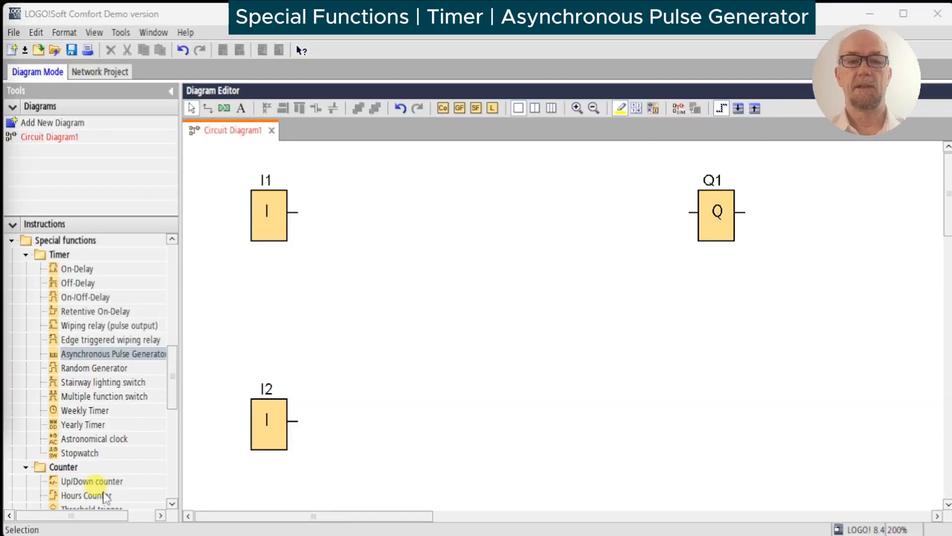
{"action": "mouse_move", "coordinate": [132, 365]}
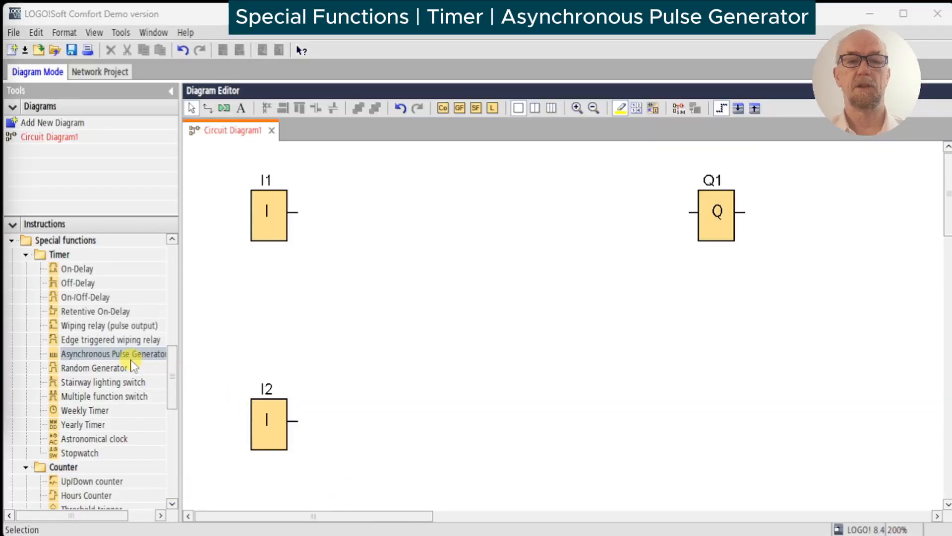
Place asynchronous pulse generator B001 named 'Blinker' with TH 2 s and TL 0:50.
{"action": "left_click", "coordinate": [528, 225]}
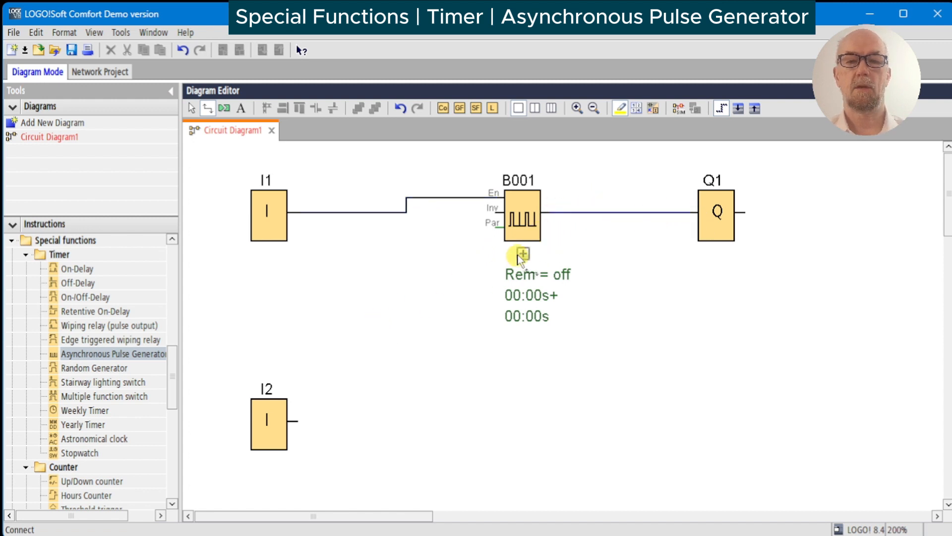
{"action": "left_click", "coordinate": [522, 253]}
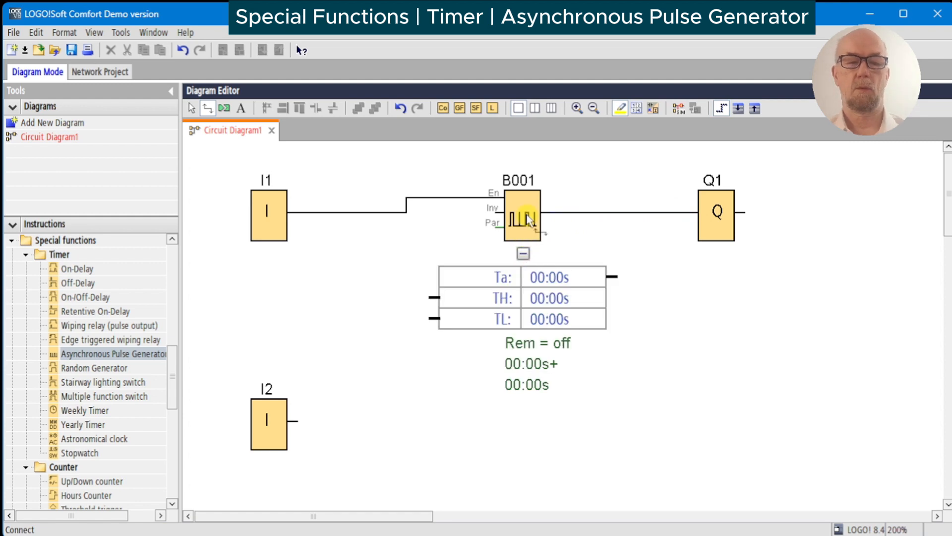
{"action": "double_click", "coordinate": [522, 215]}
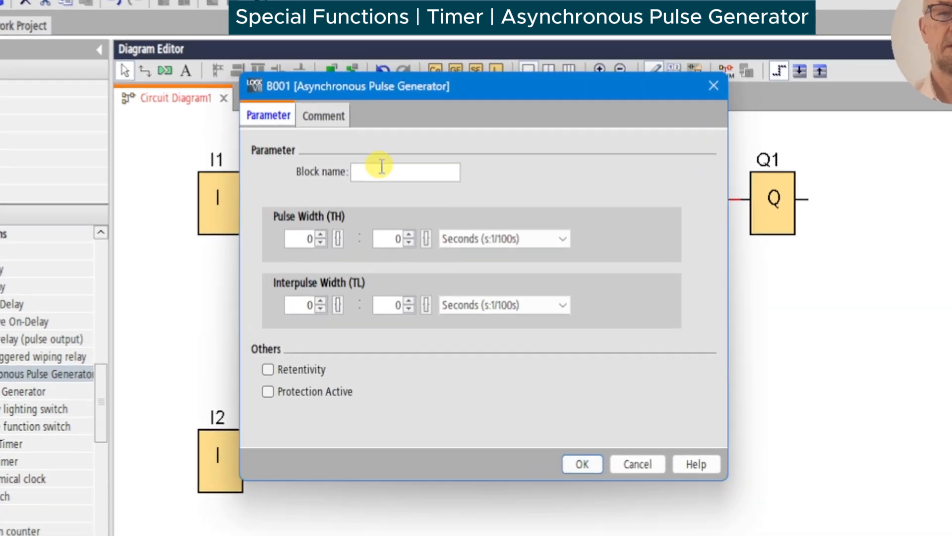
{"action": "type", "text": "B"}
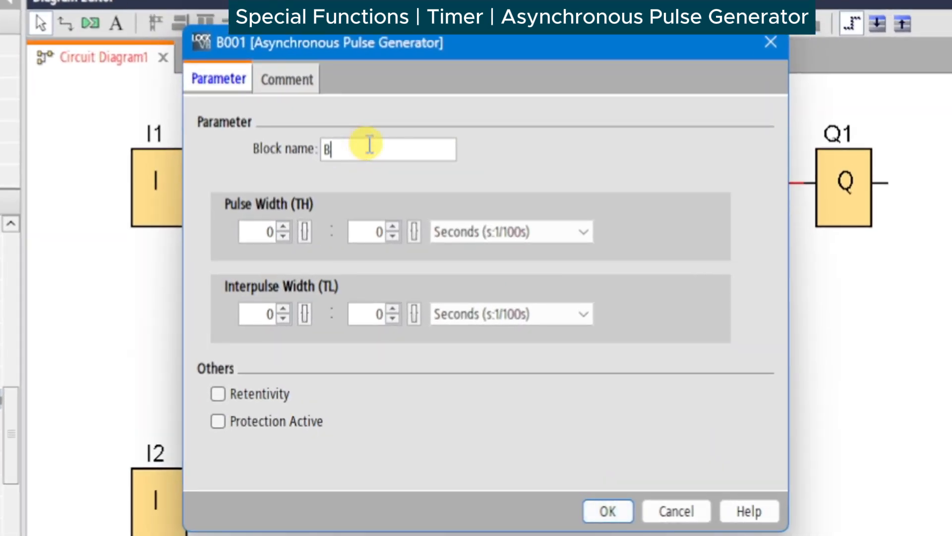
{"action": "type", "text": "linker"}
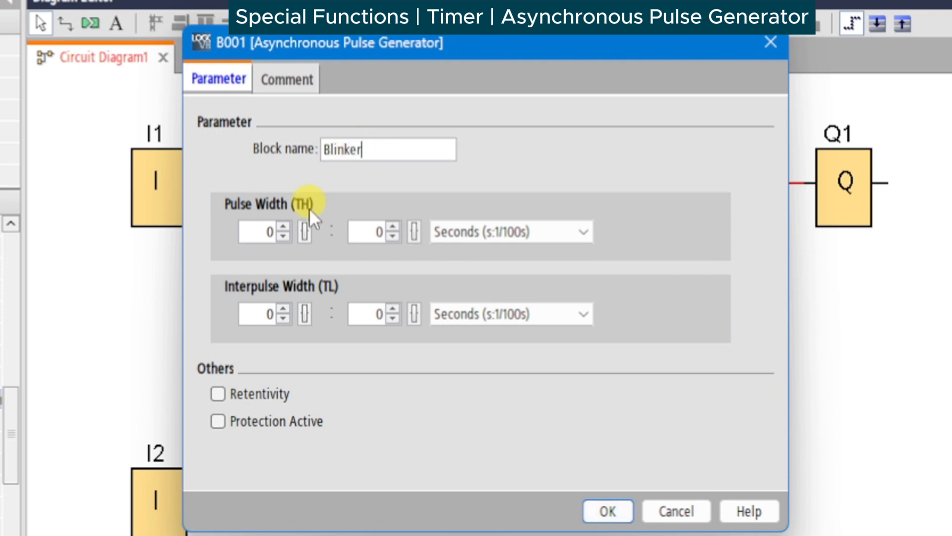
{"action": "left_click", "coordinate": [285, 227]}
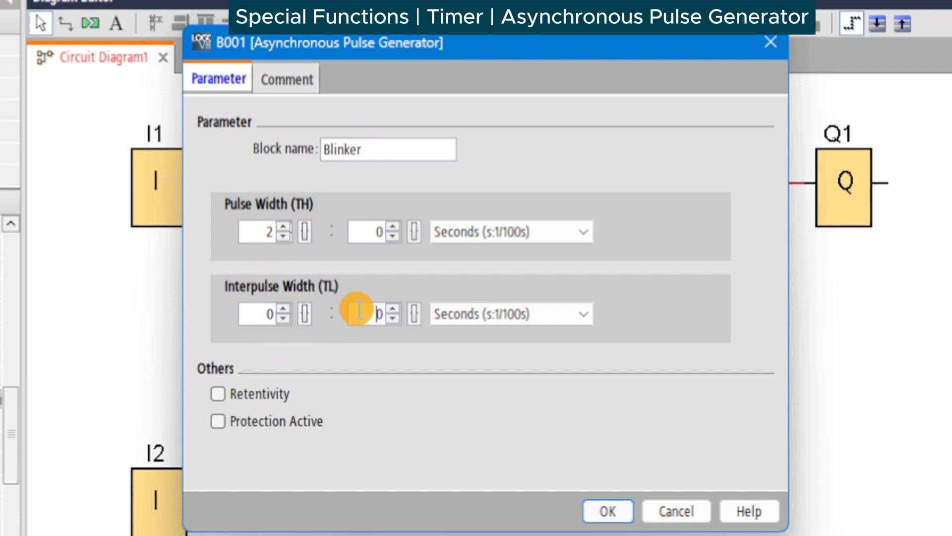
{"action": "type", "text": "50"}
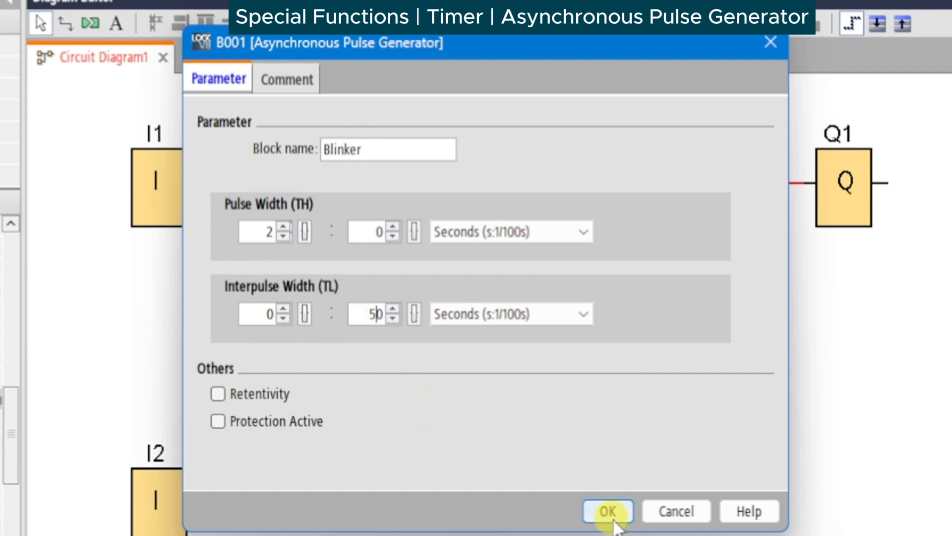
{"action": "left_click", "coordinate": [608, 511]}
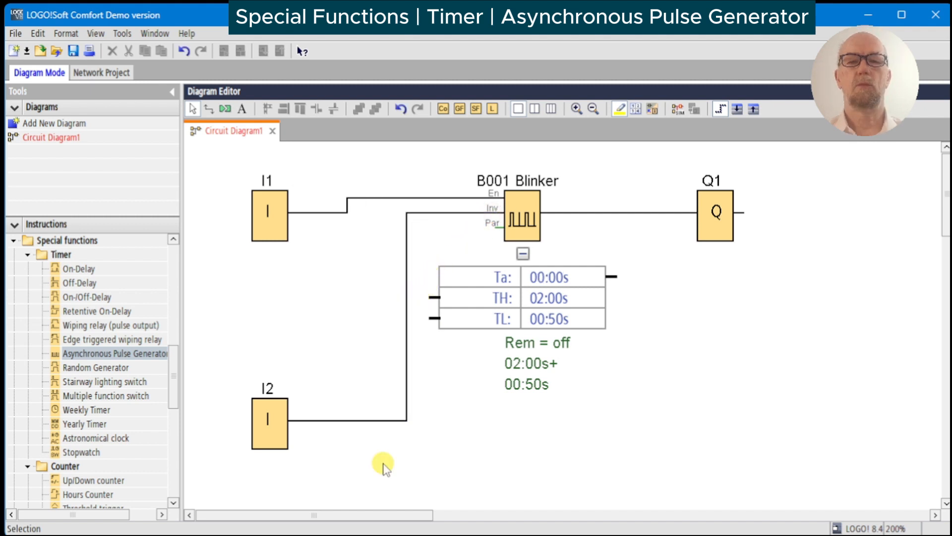
{"action": "mouse_move", "coordinate": [625, 180]}
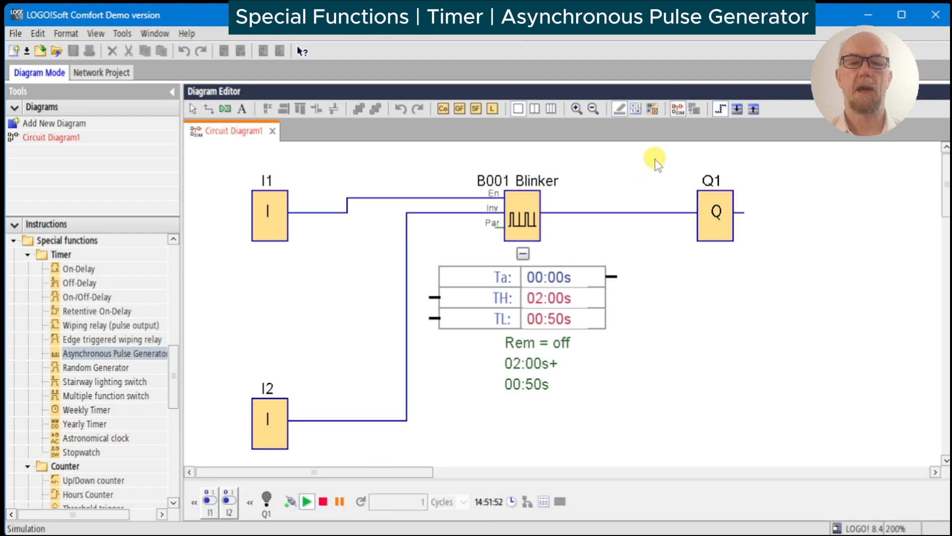
Click an element in the Blinker circuit diagram.
{"action": "left_click", "coordinate": [270, 213]}
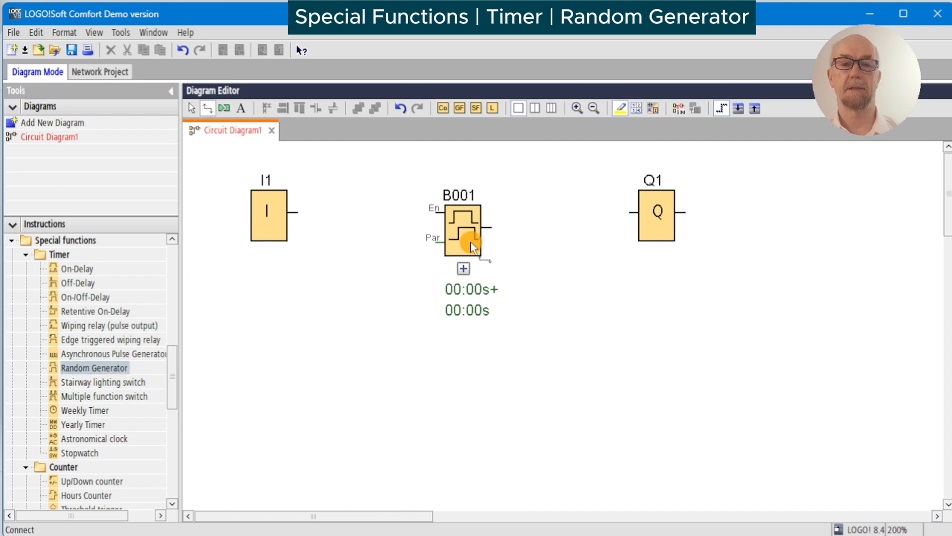
Wire the random generator B001 between I1 and Q1 and name it Random.
{"action": "left_click", "coordinate": [462, 228]}
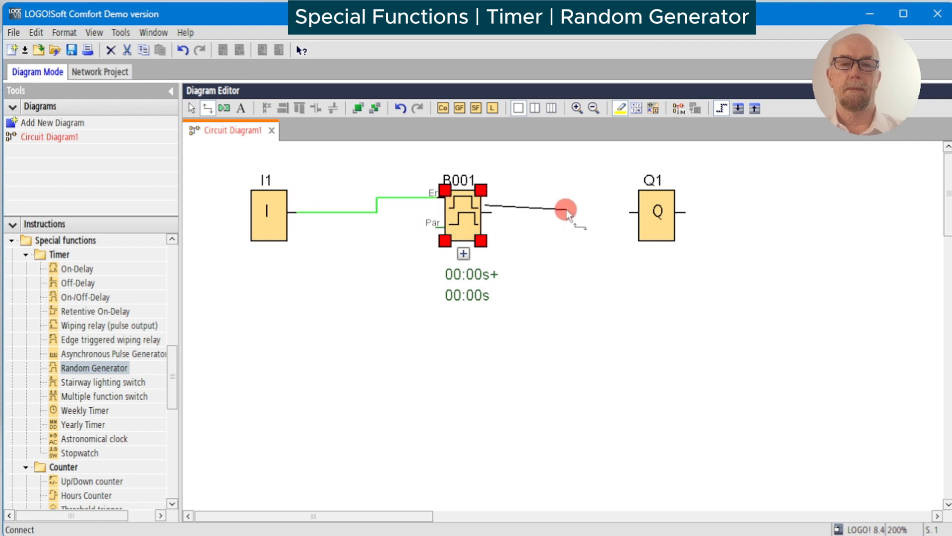
{"action": "mouse_move", "coordinate": [523, 214]}
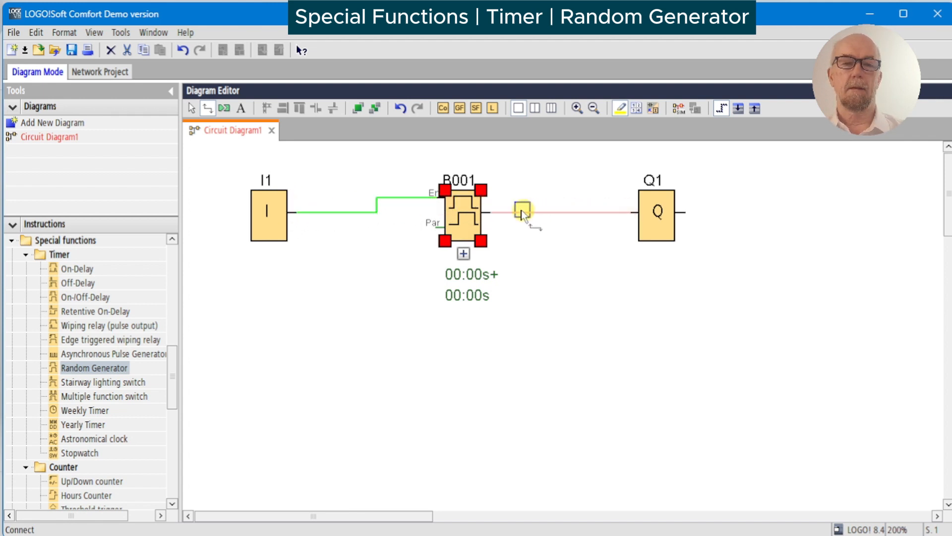
{"action": "double_click", "coordinate": [462, 213]}
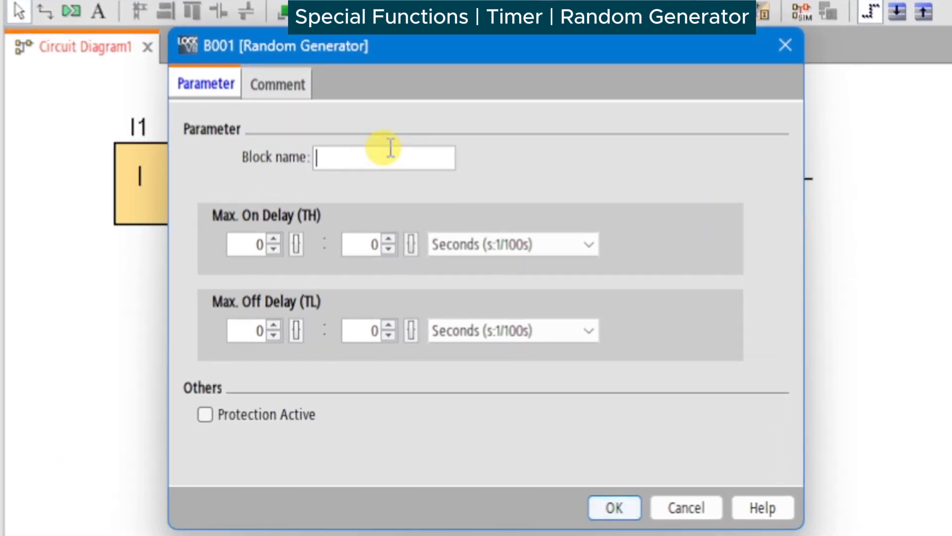
{"action": "type", "text": "Random"}
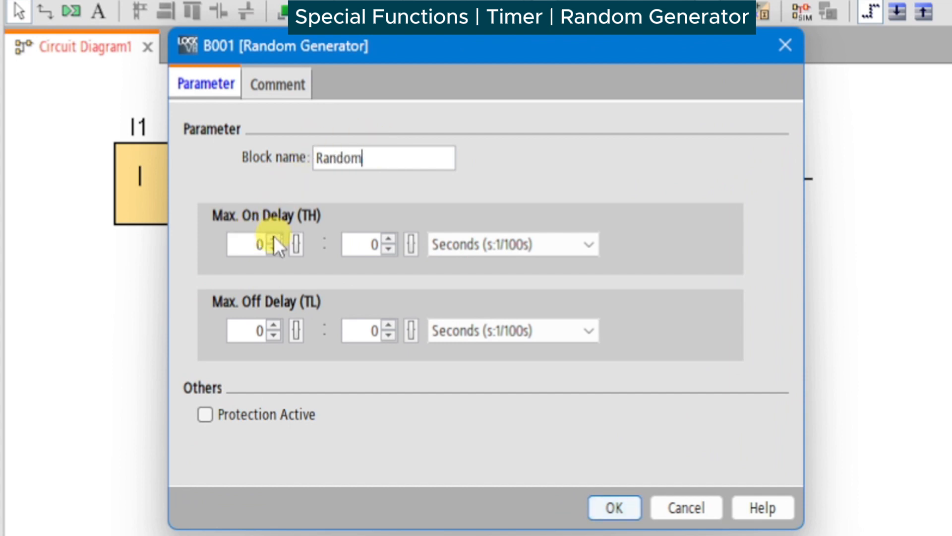
Give Random 2 s maximum on and off delays, then start simulation.
{"action": "left_click", "coordinate": [276, 239]}
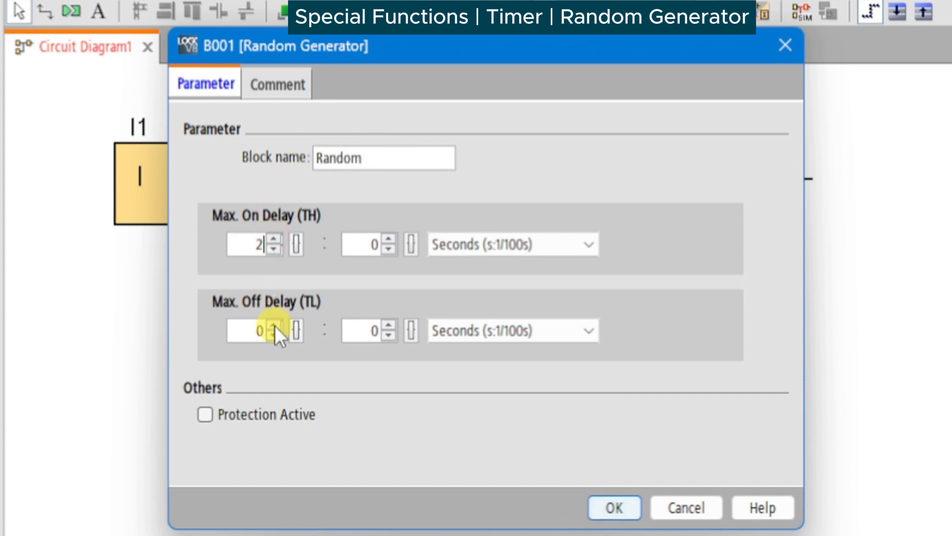
{"action": "left_click", "coordinate": [614, 507]}
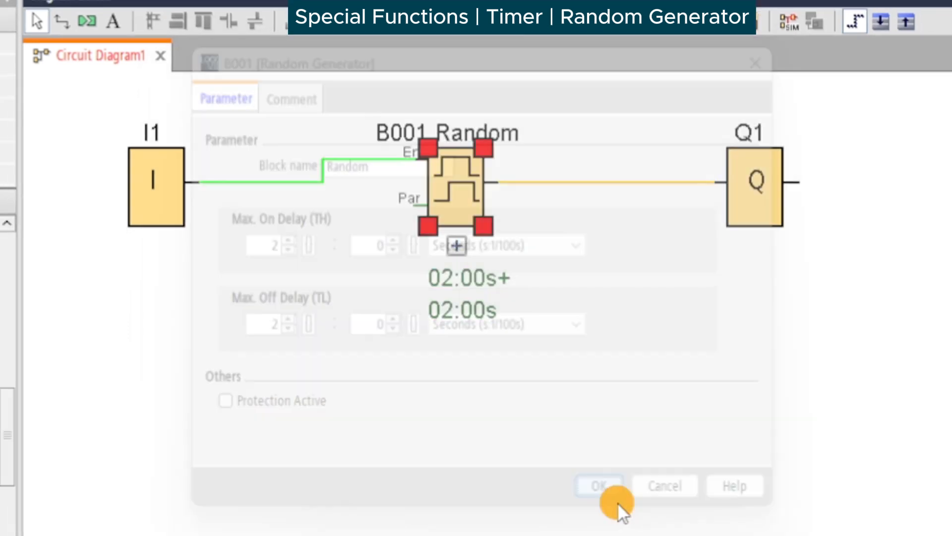
{"action": "left_click", "coordinate": [599, 485]}
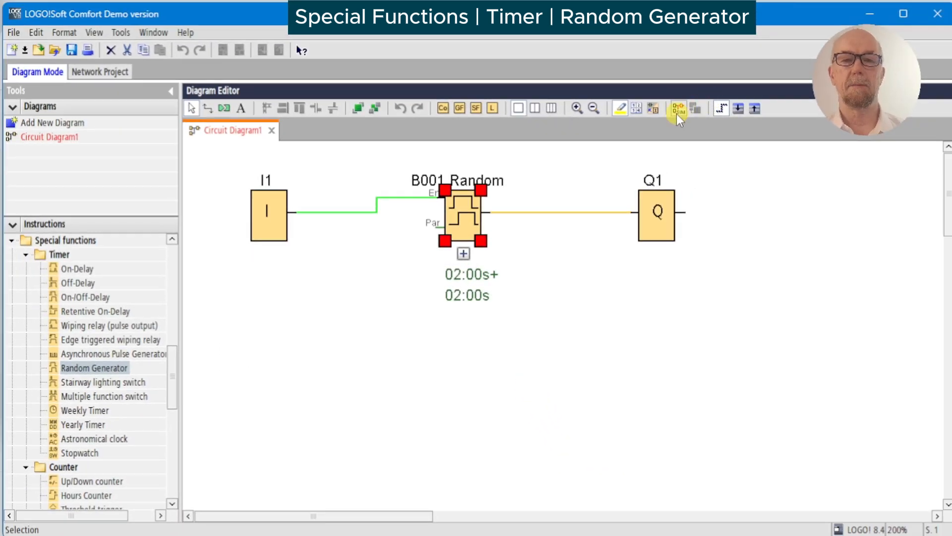
{"action": "left_click", "coordinate": [677, 109]}
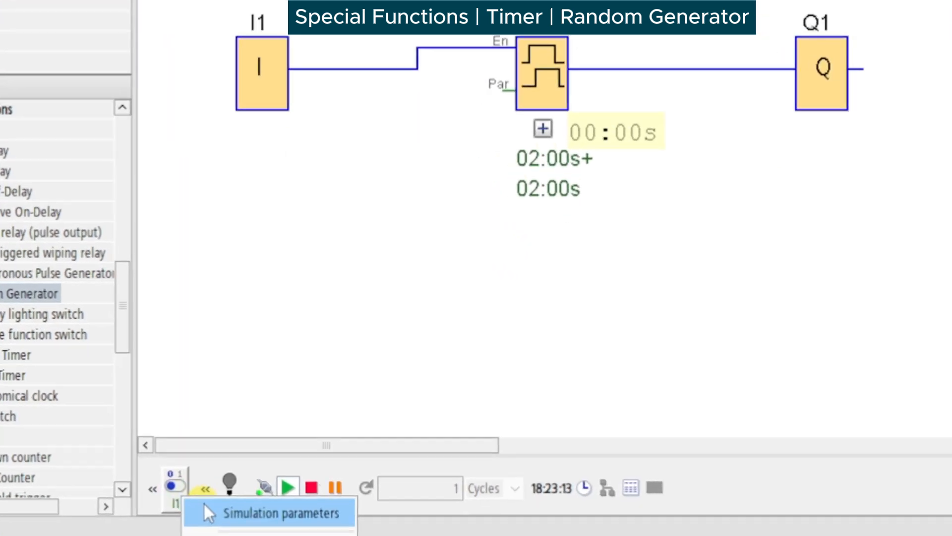
Make I1 a momentary pushbutton (make) in simulation and activate it.
{"action": "left_click", "coordinate": [269, 512]}
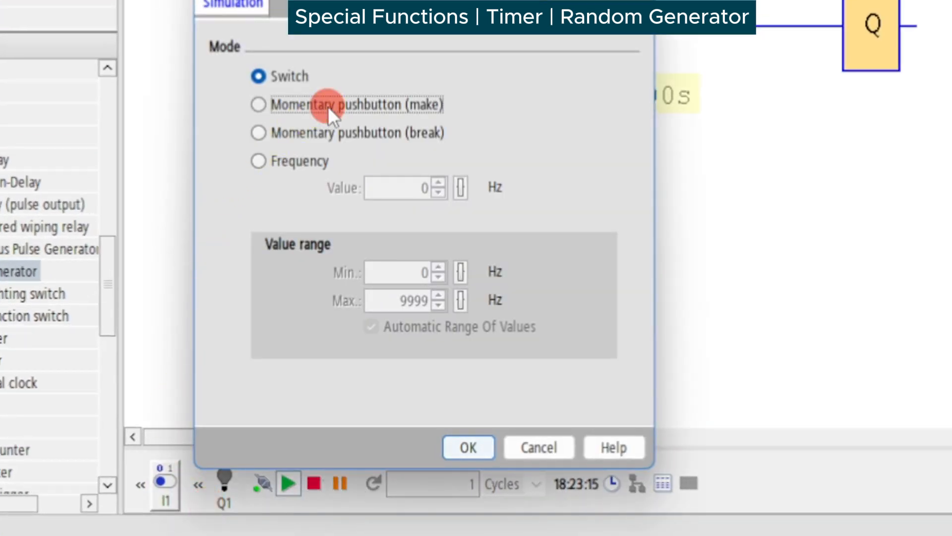
{"action": "left_click", "coordinate": [468, 447]}
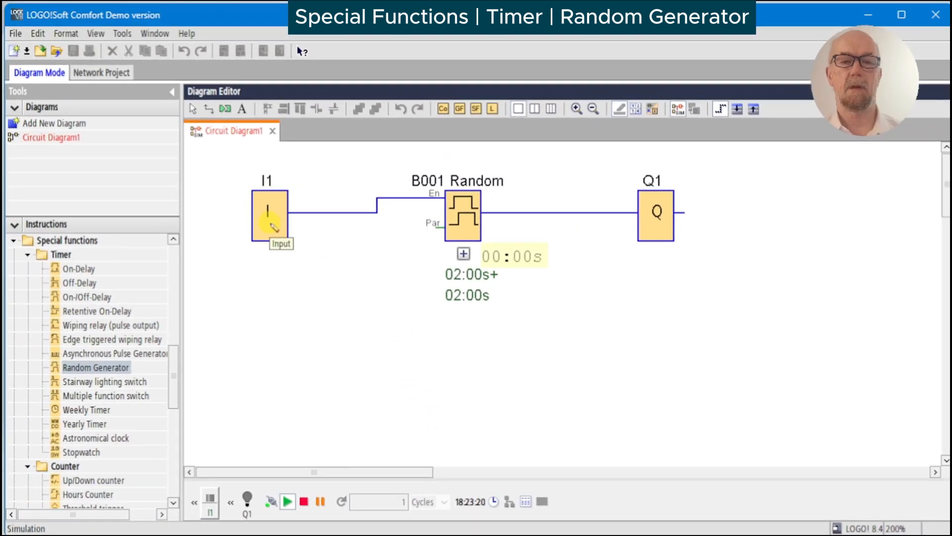
{"action": "left_click", "coordinate": [268, 216]}
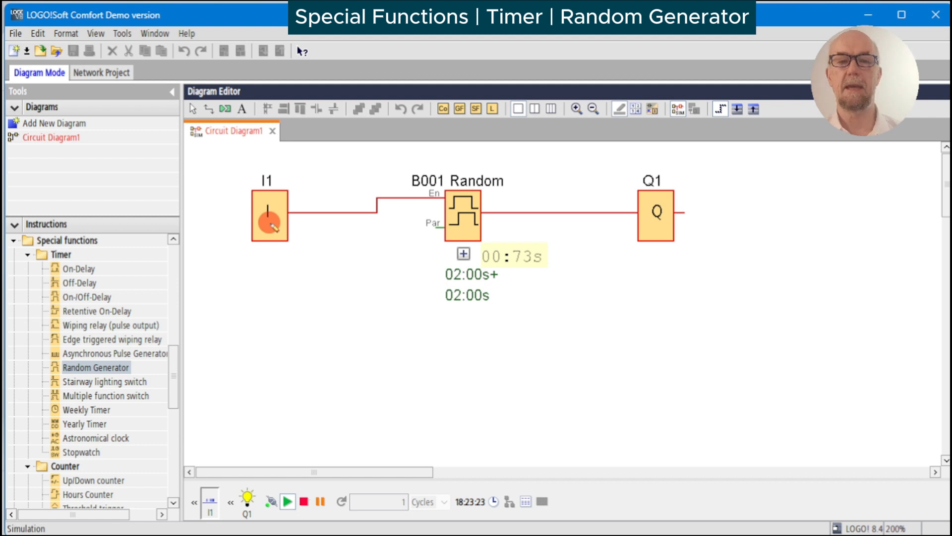
Toggle I1 off and on repeatedly, watching Q1 switch after random delays.
{"action": "left_click", "coordinate": [269, 216]}
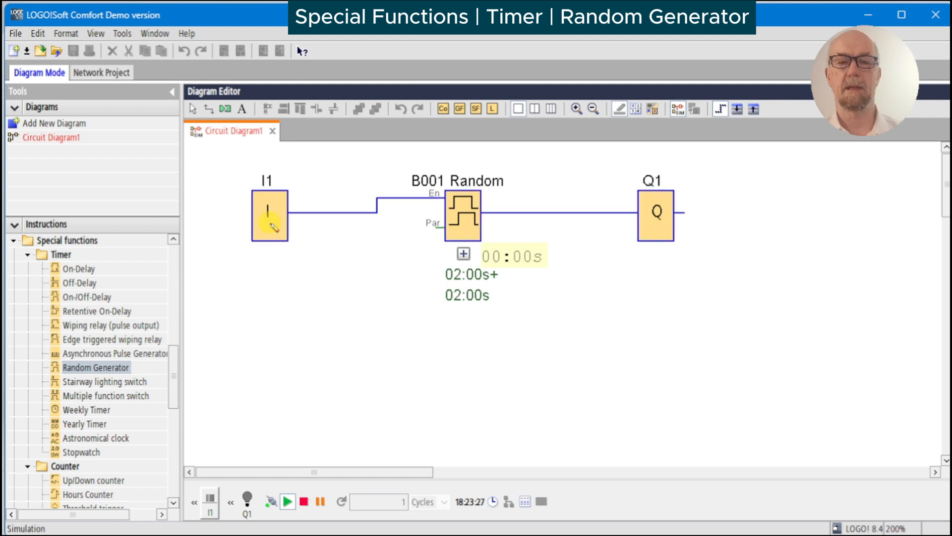
{"action": "left_click", "coordinate": [269, 215]}
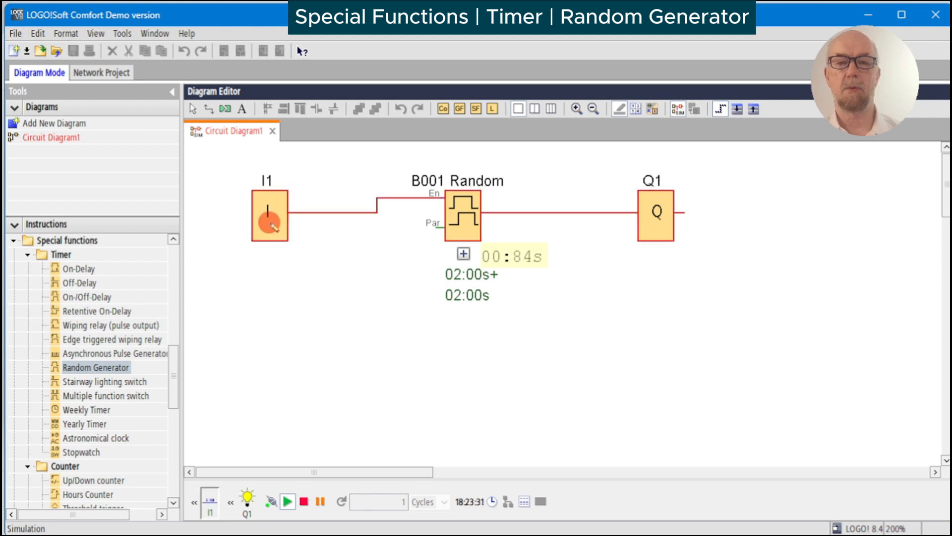
{"action": "left_click", "coordinate": [269, 215]}
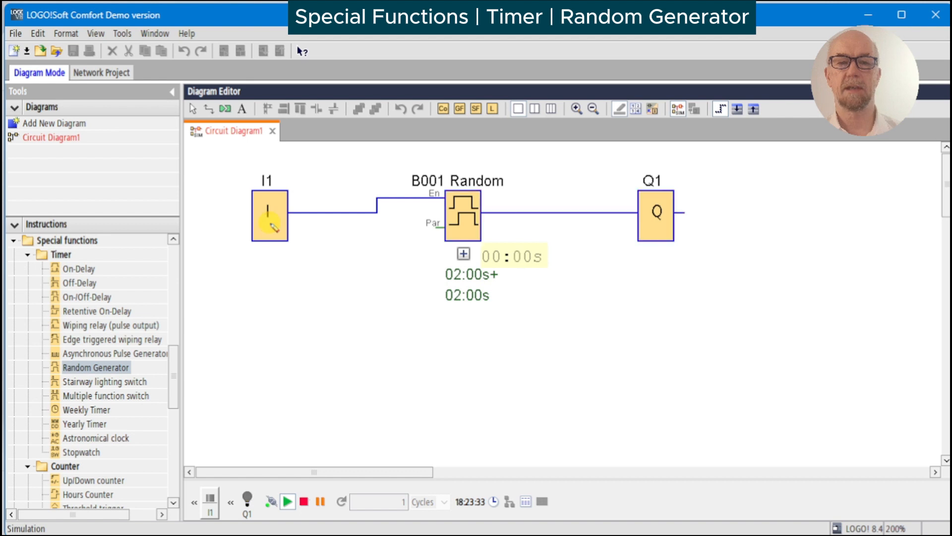
{"action": "left_click", "coordinate": [269, 215]}
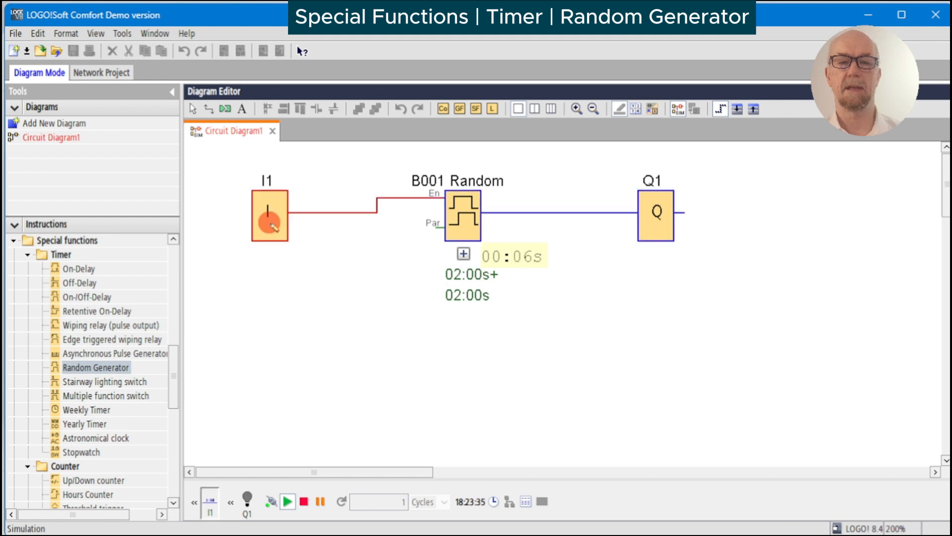
{"action": "left_click", "coordinate": [268, 215]}
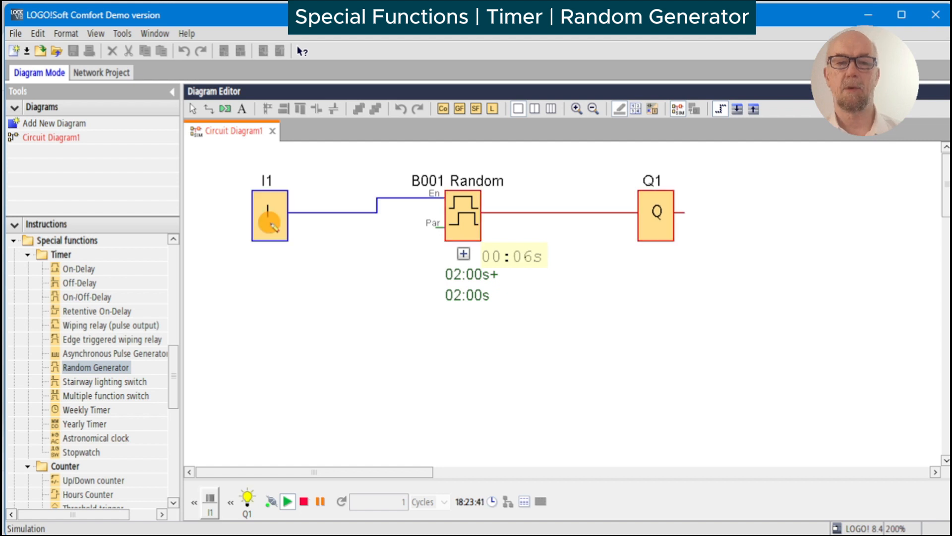
{"action": "left_click", "coordinate": [268, 216]}
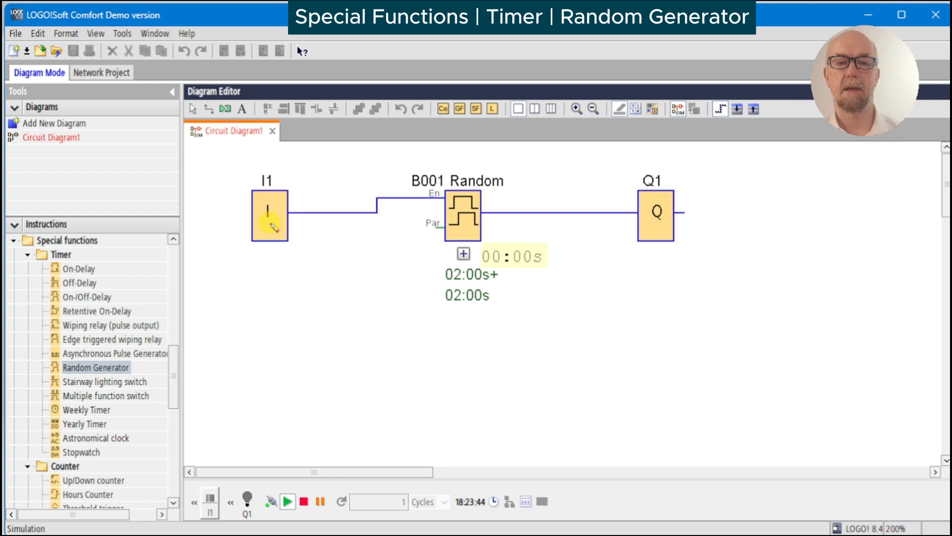